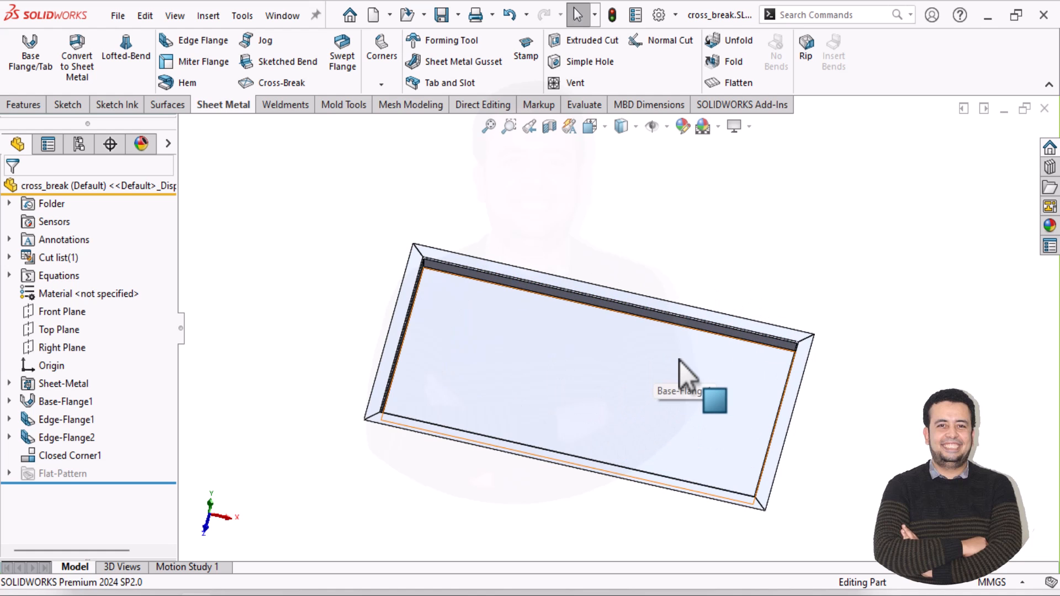
pyautogui.moveTo(521, 375)
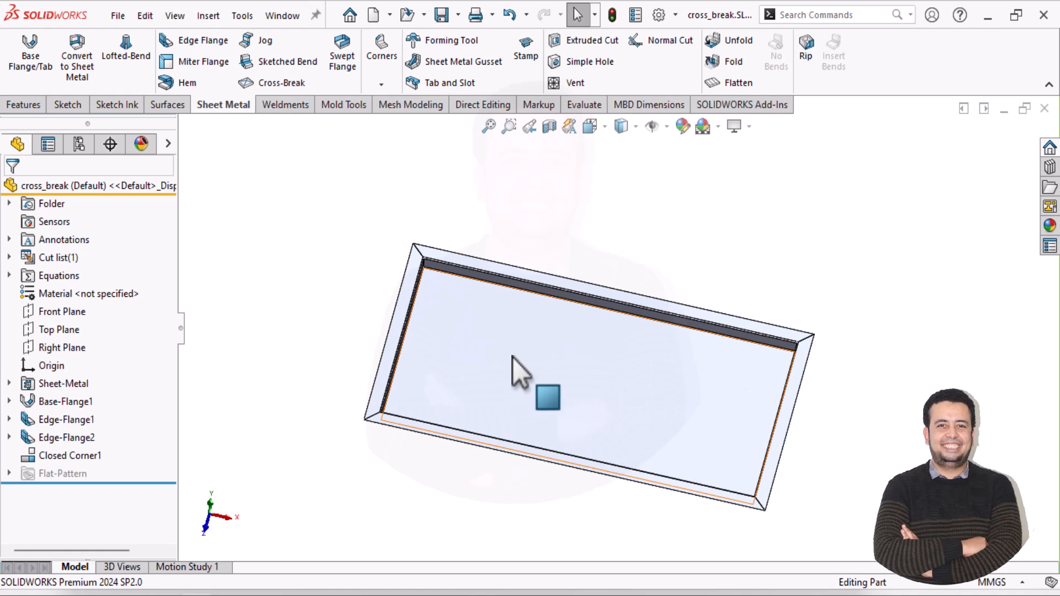
pyautogui.moveTo(606, 419)
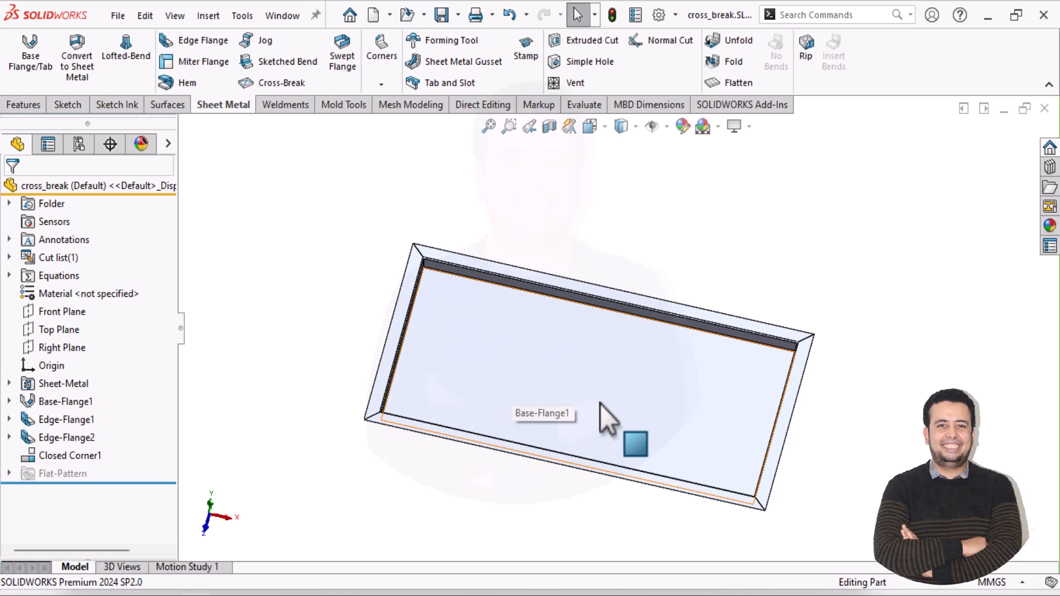
pyautogui.moveTo(619, 376)
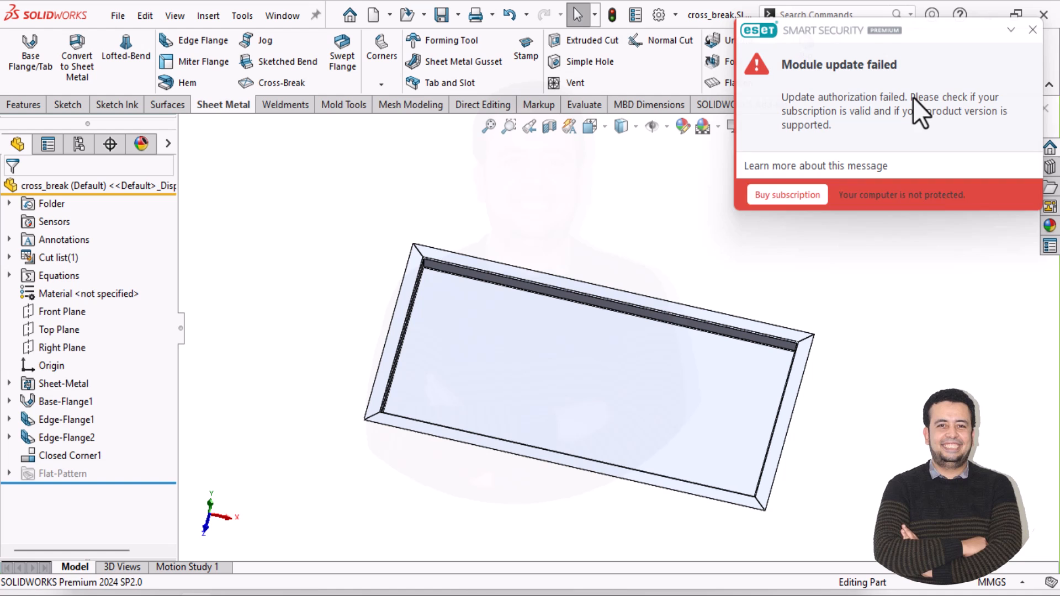
# Dismiss the antivirus notice and add a 1 mm, 90° cross break across the tray's base face.
pyautogui.click(1033, 29)
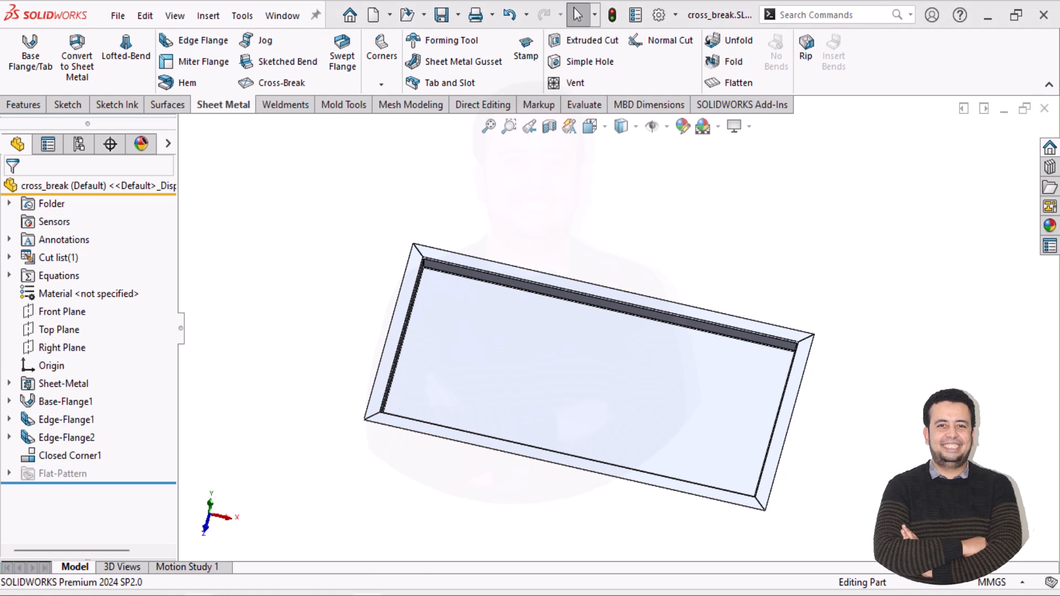
pyautogui.moveTo(431, 111)
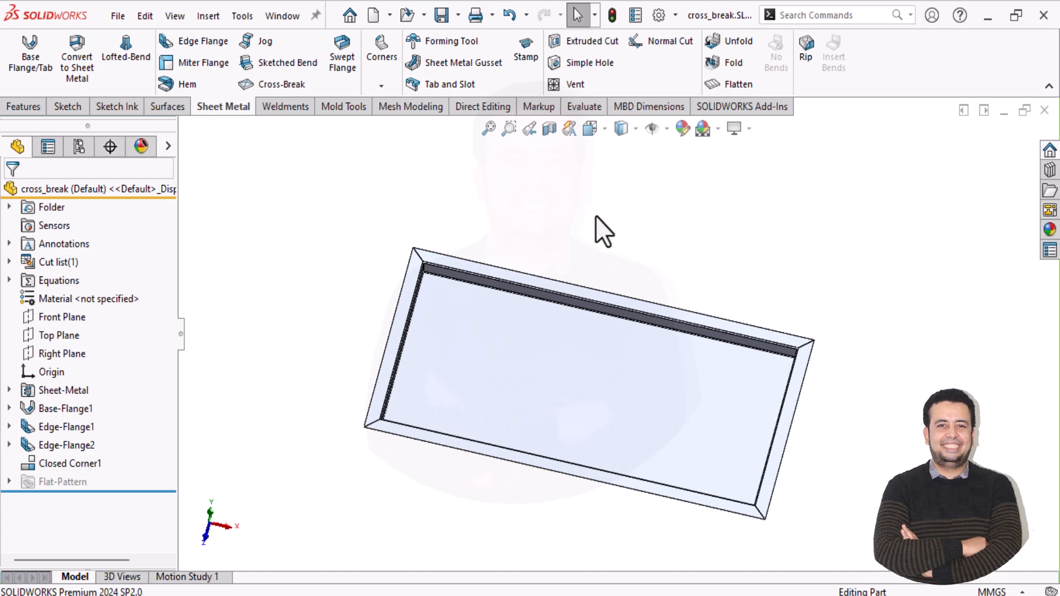
pyautogui.moveTo(666, 277)
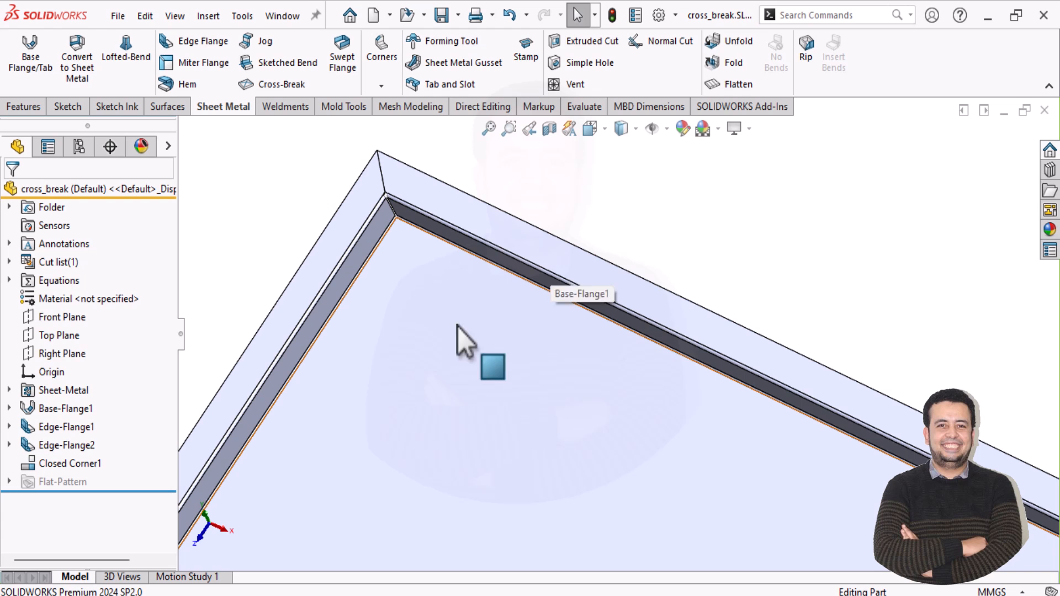
pyautogui.moveTo(480, 395)
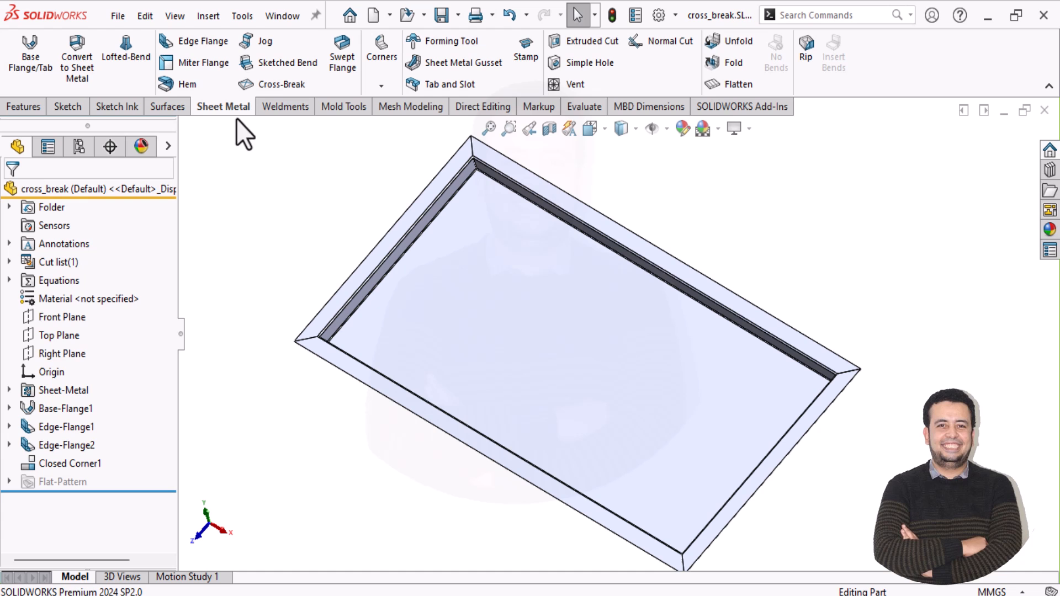
pyautogui.moveTo(280, 84)
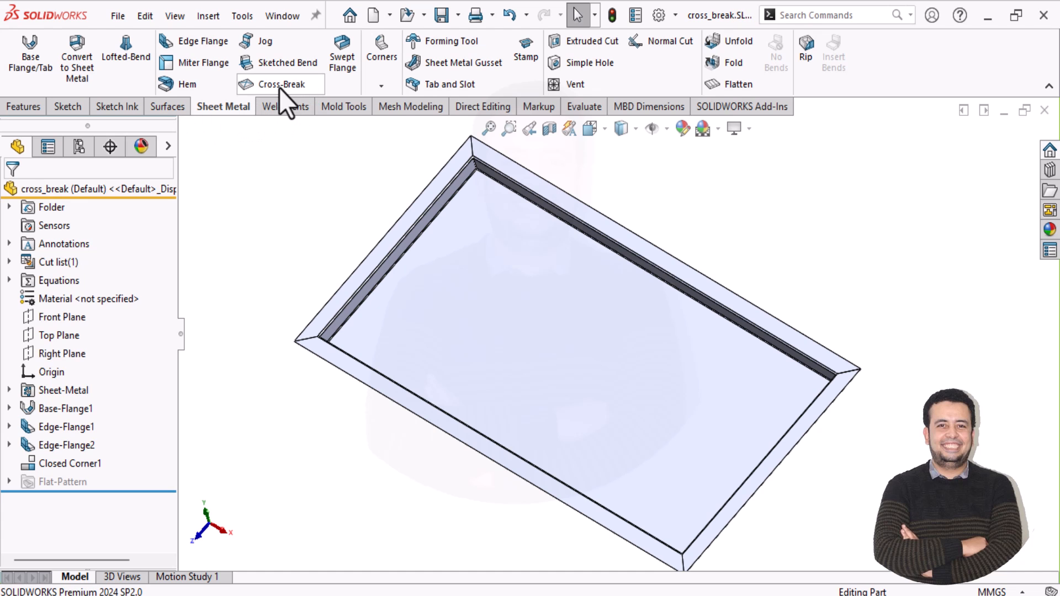
pyautogui.click(280, 84)
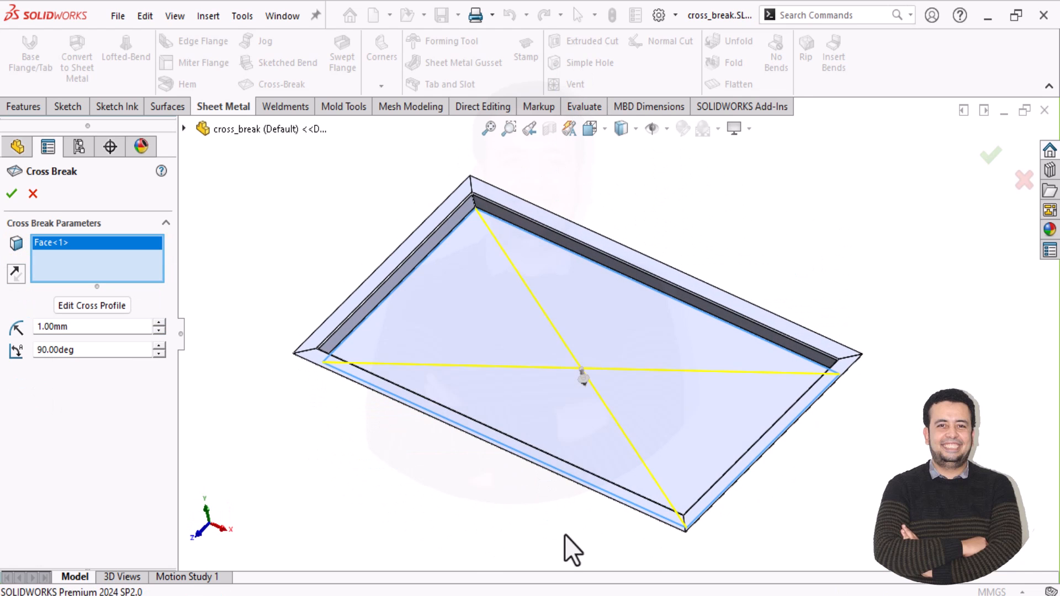
pyautogui.moveTo(690, 410)
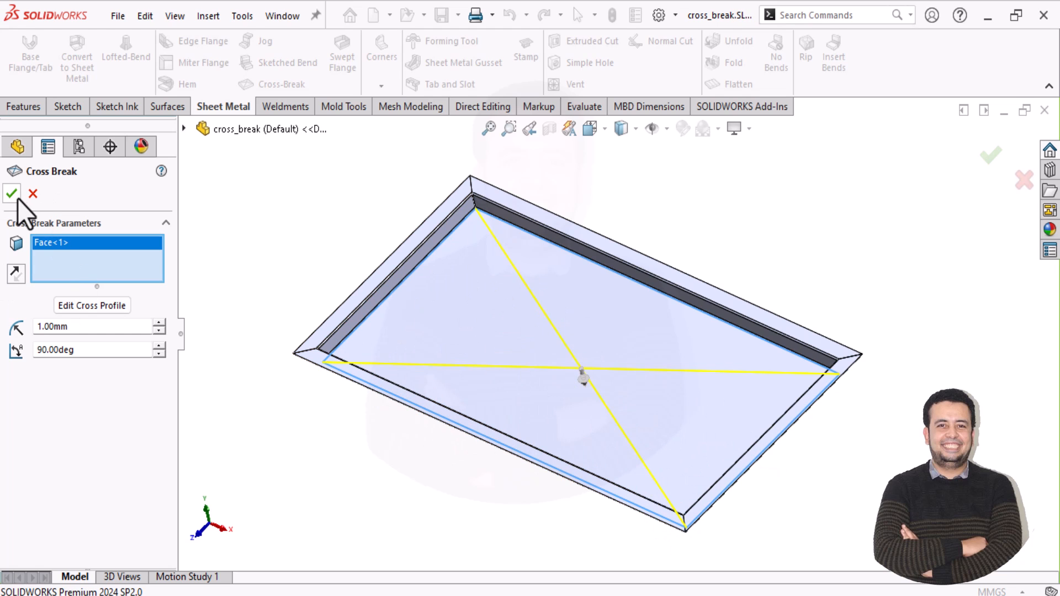
pyautogui.click(11, 194)
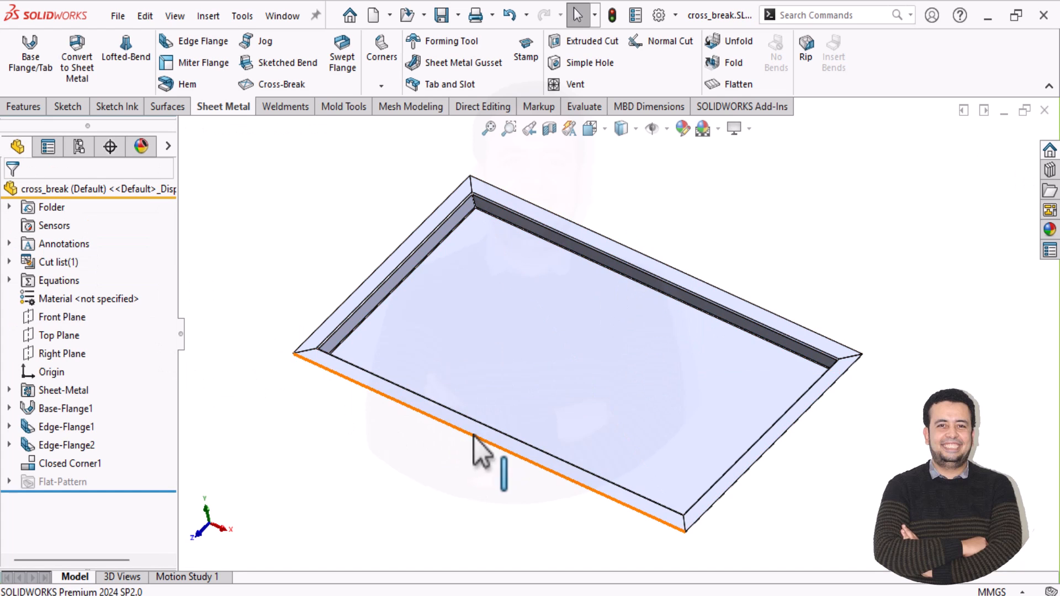
# Open the New SOLIDWORKS Document dialog from the toolbar.
pyautogui.click(66, 409)
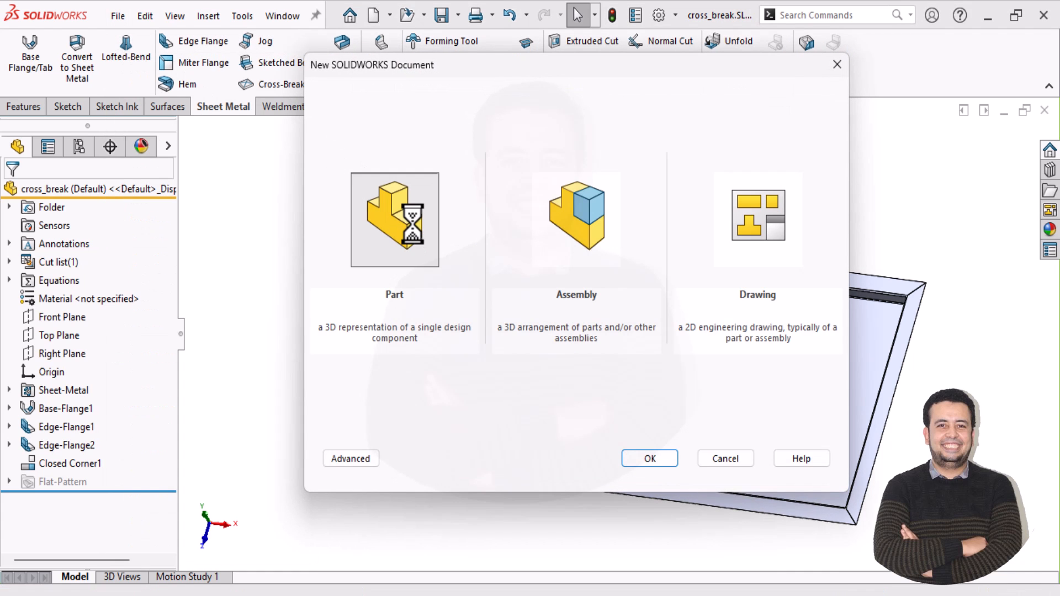
# Create a new part and sketch an 800 × 400 mm center rectangle on the Top Plane.
pyautogui.click(648, 458)
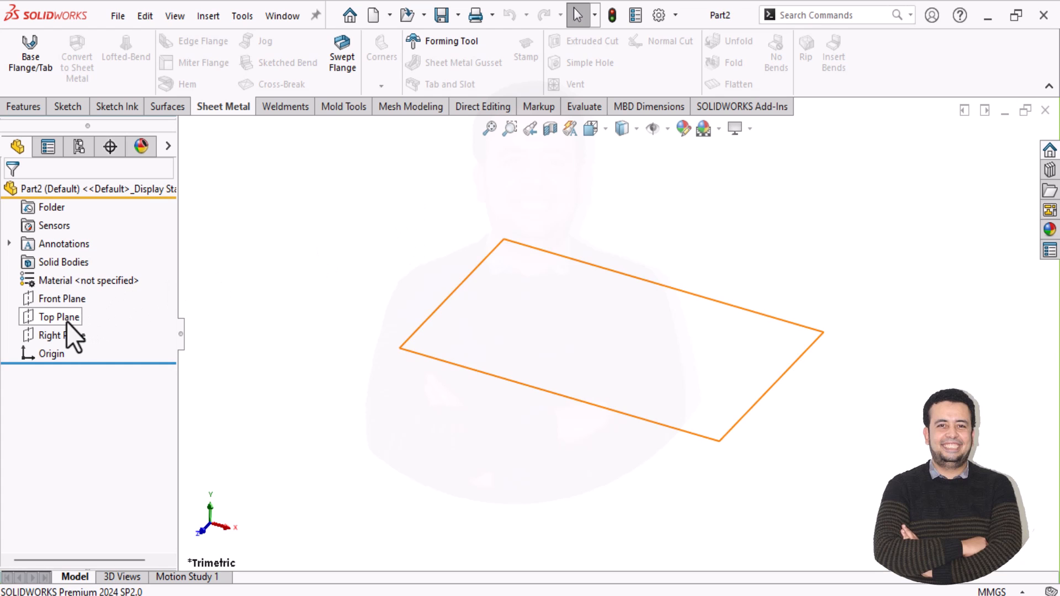
pyautogui.click(60, 317)
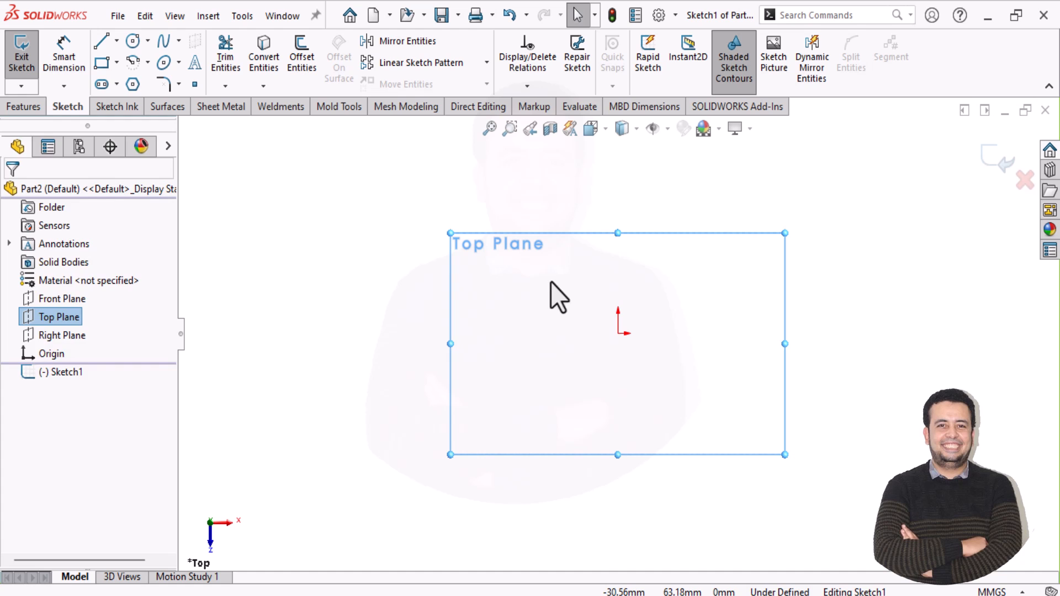
pyautogui.click(133, 62)
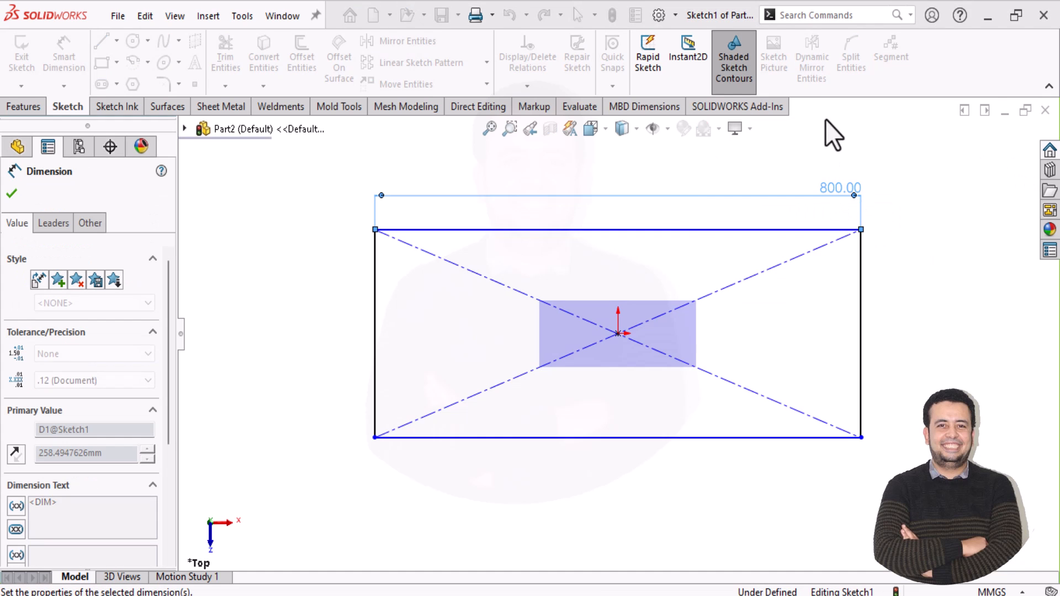
pyautogui.click(11, 194)
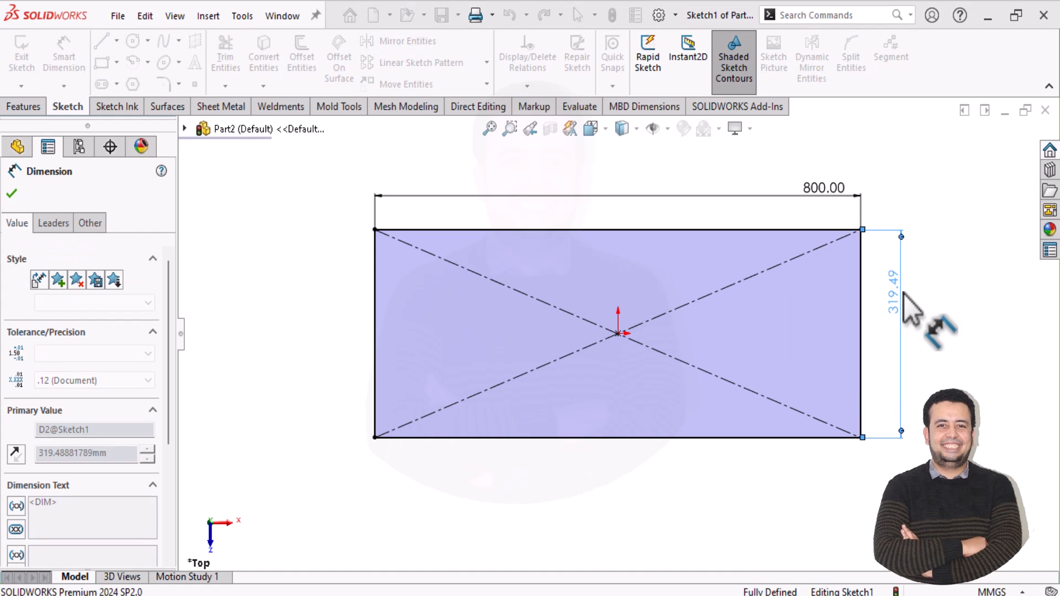
pyautogui.click(11, 193)
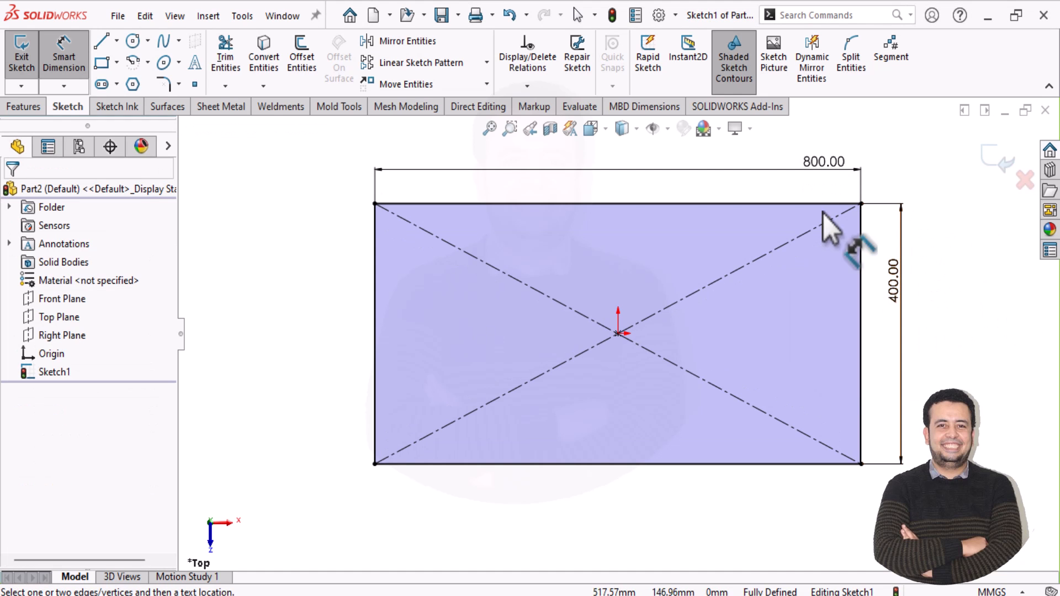
pyautogui.moveTo(764, 351)
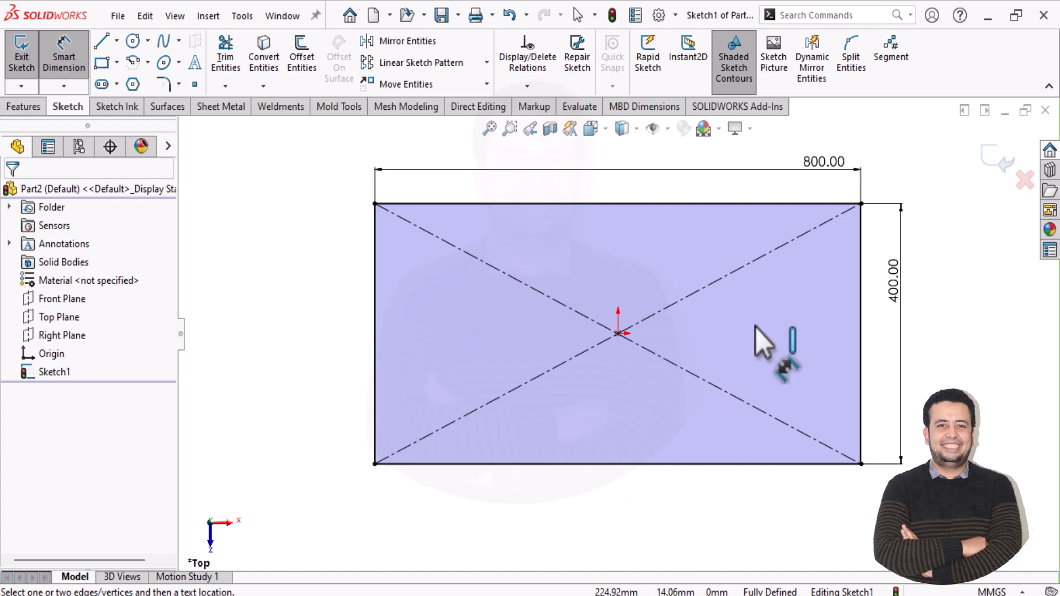
pyautogui.moveTo(608, 271)
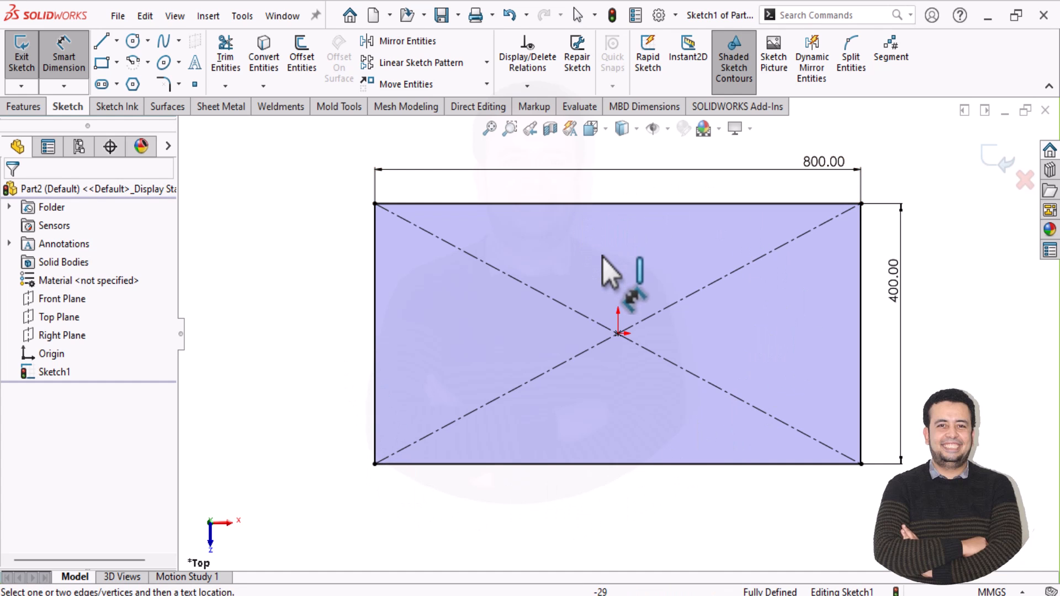
pyautogui.moveTo(331, 132)
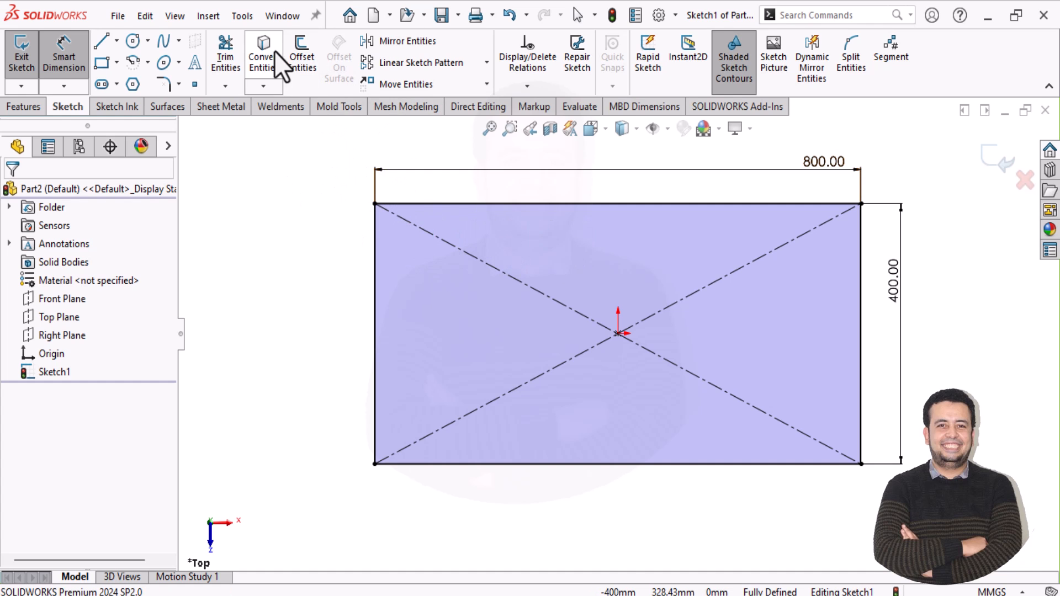
# Offset the rectangle 10 mm inward with Reverse checked, then exit Sketch1.
pyautogui.click(301, 54)
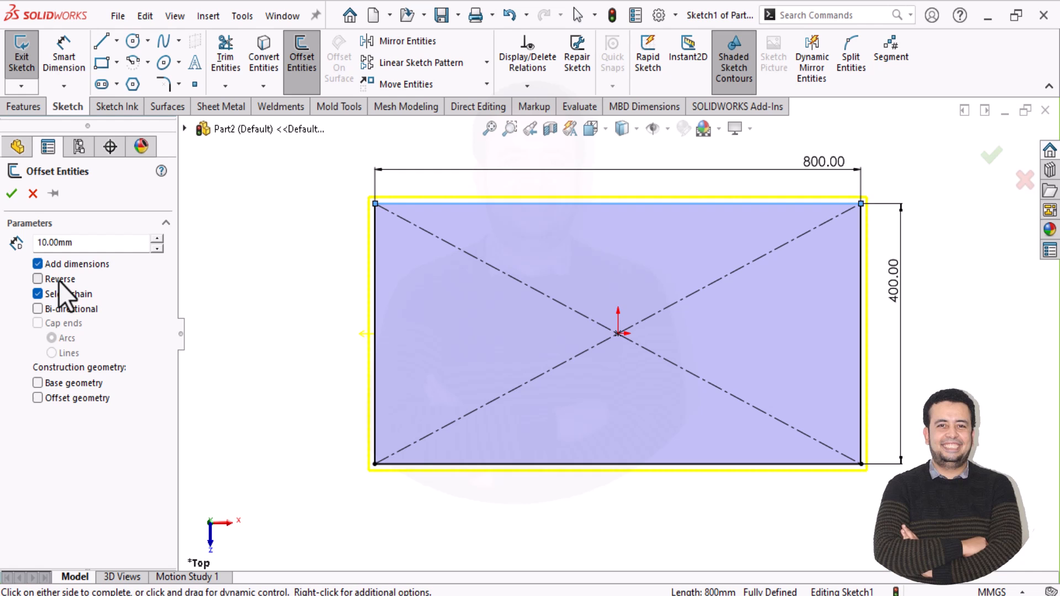
pyautogui.click(39, 278)
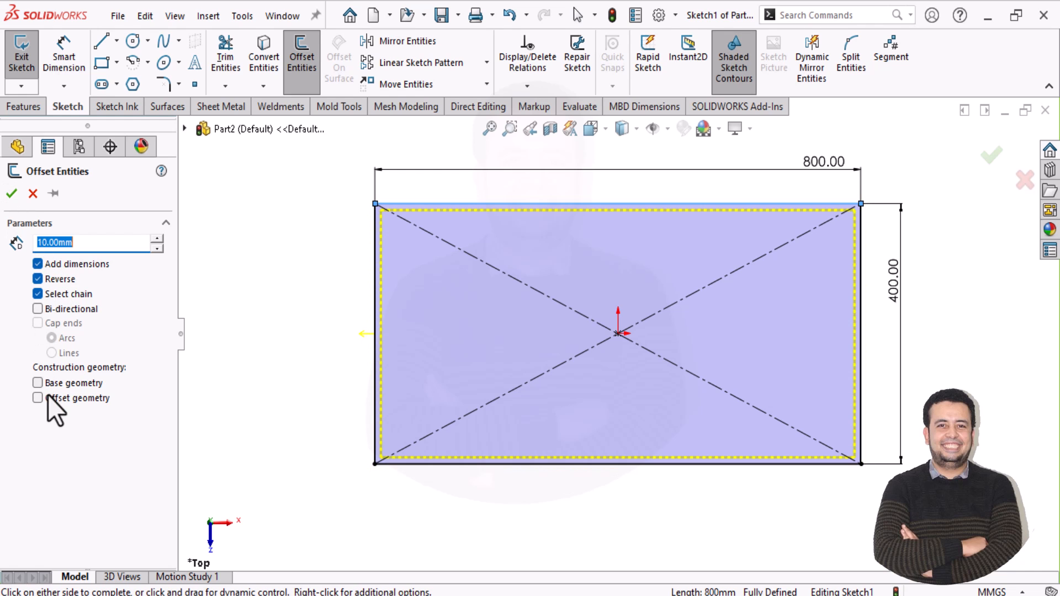
pyautogui.click(10, 194)
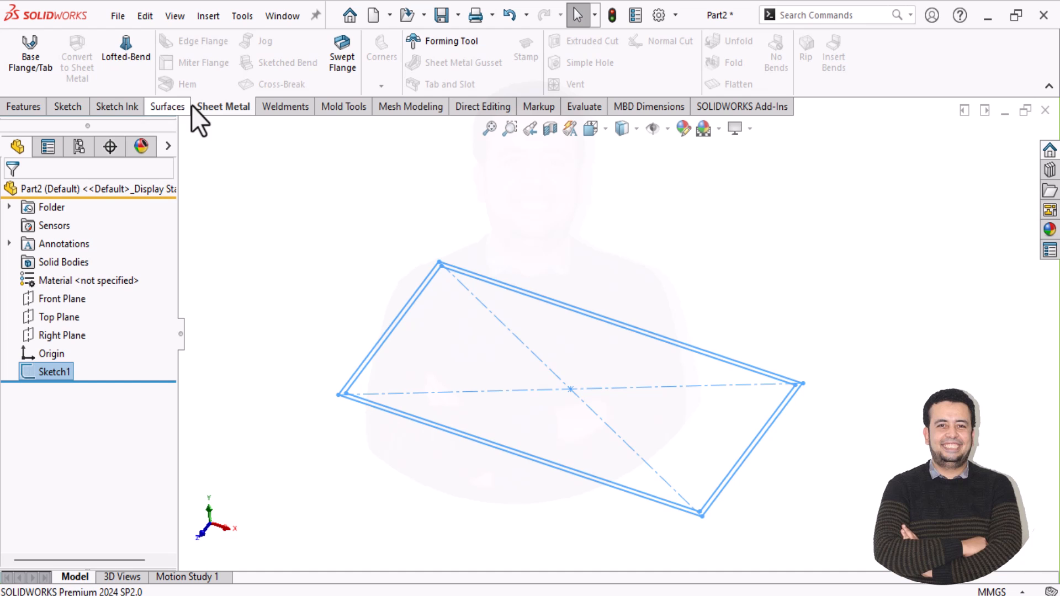
# Create Plane1 perpendicular to the Top Plane through Point8 of Sketch1, and sketch on it.
pyautogui.click(24, 106)
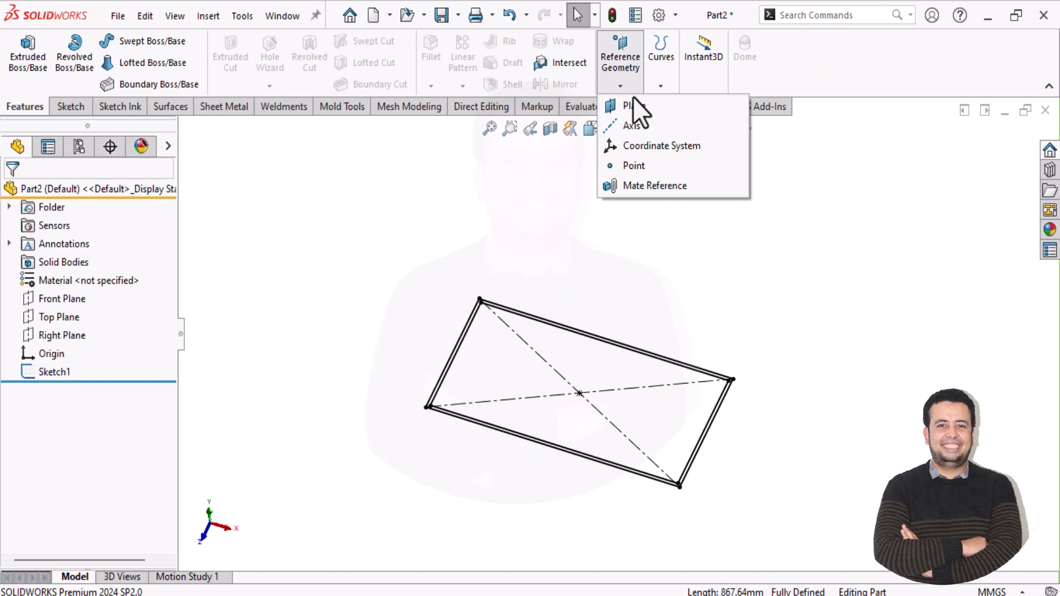
pyautogui.click(630, 106)
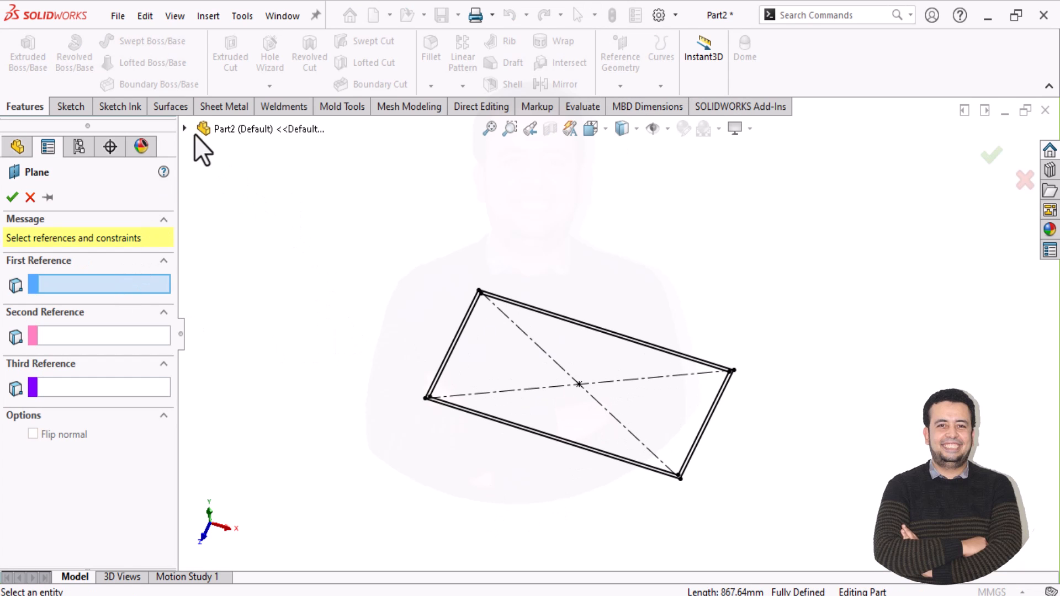
pyautogui.click(255, 257)
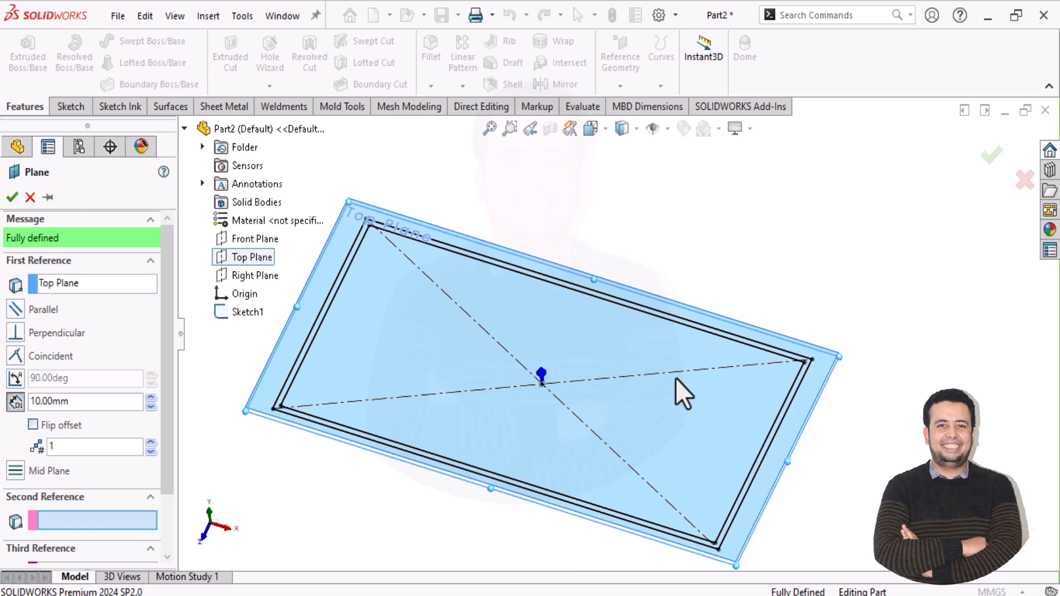
pyautogui.click(541, 373)
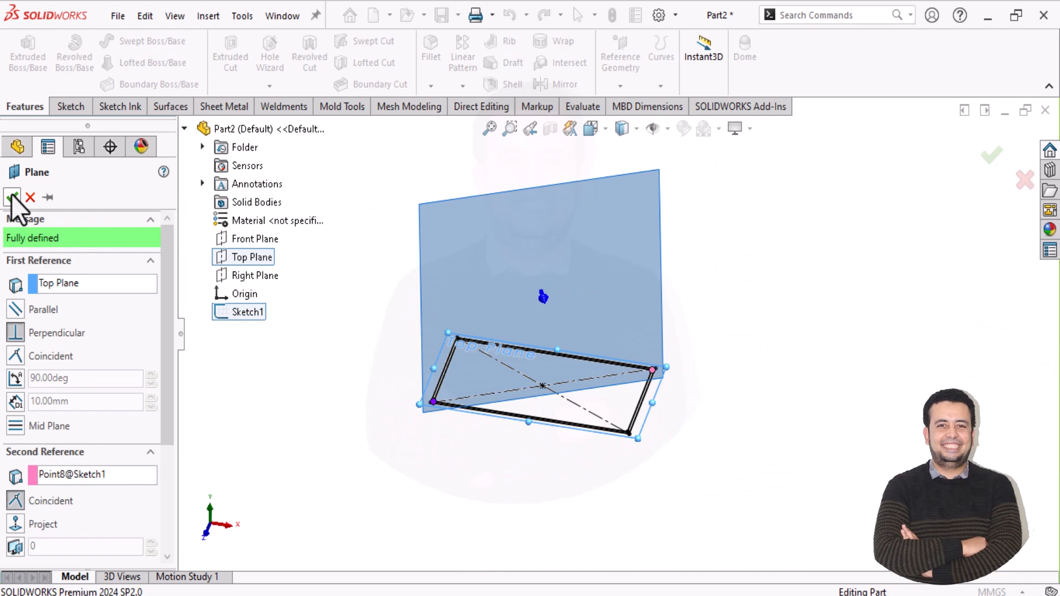
pyautogui.click(12, 197)
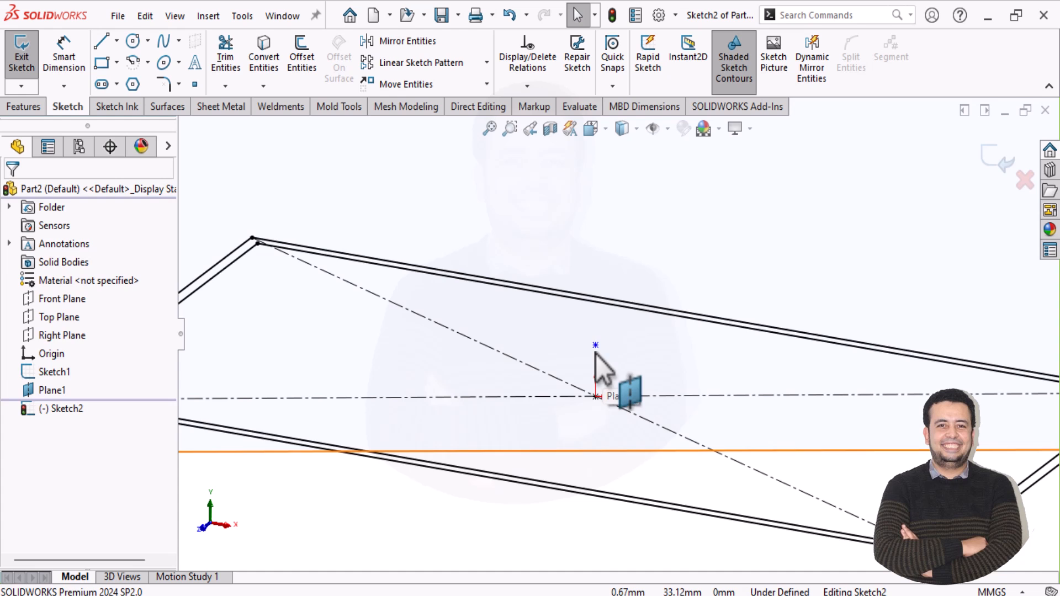
# On Plane1, draw a centerline from the rectangle corner to the apex, angled 5° to the diagonal.
pyautogui.click(595, 397)
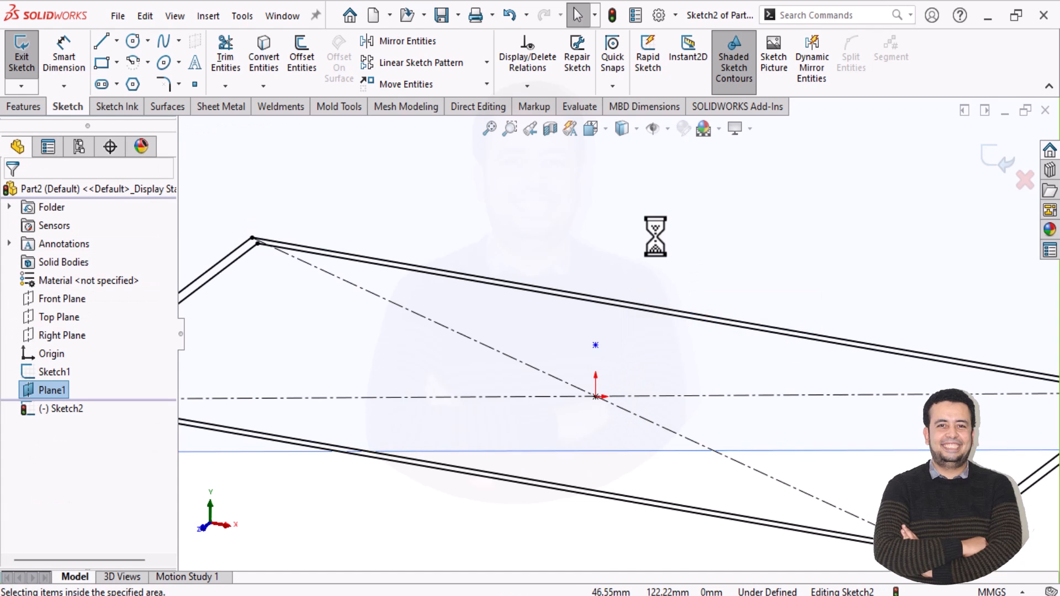
pyautogui.click(102, 42)
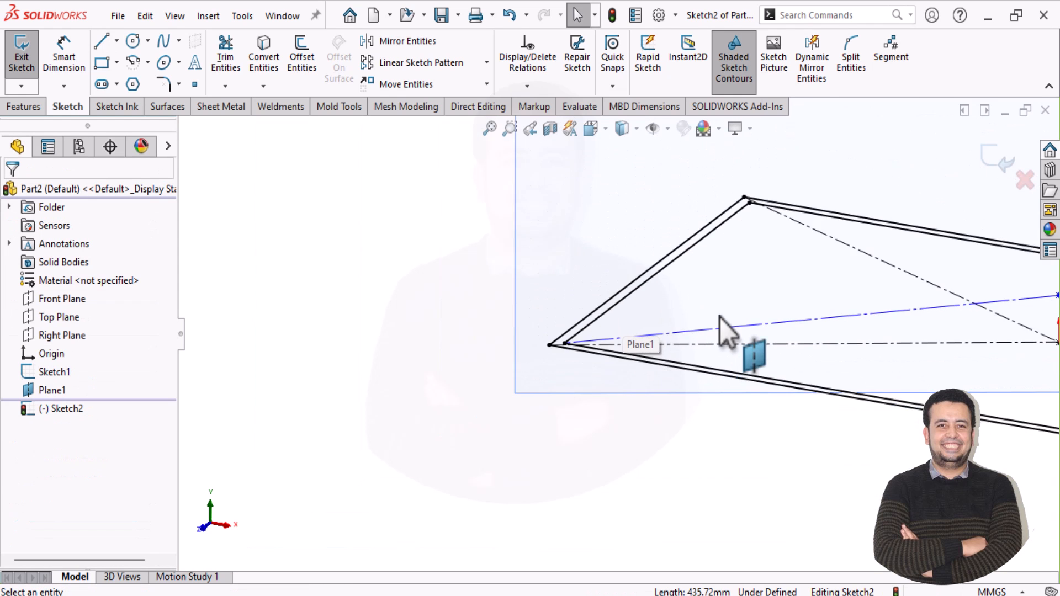
pyautogui.click(64, 56)
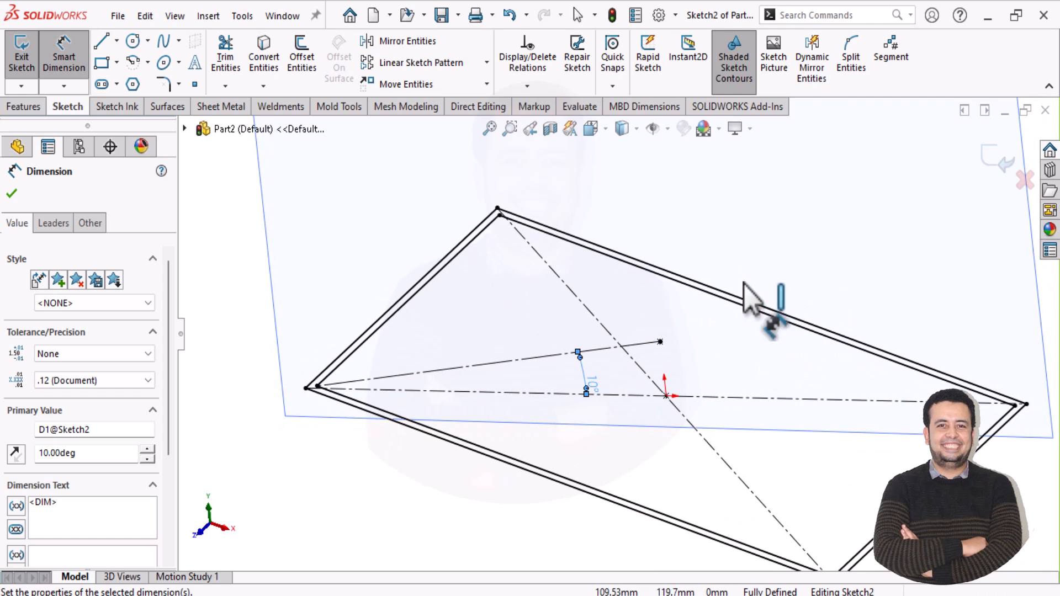
pyautogui.click(100, 41)
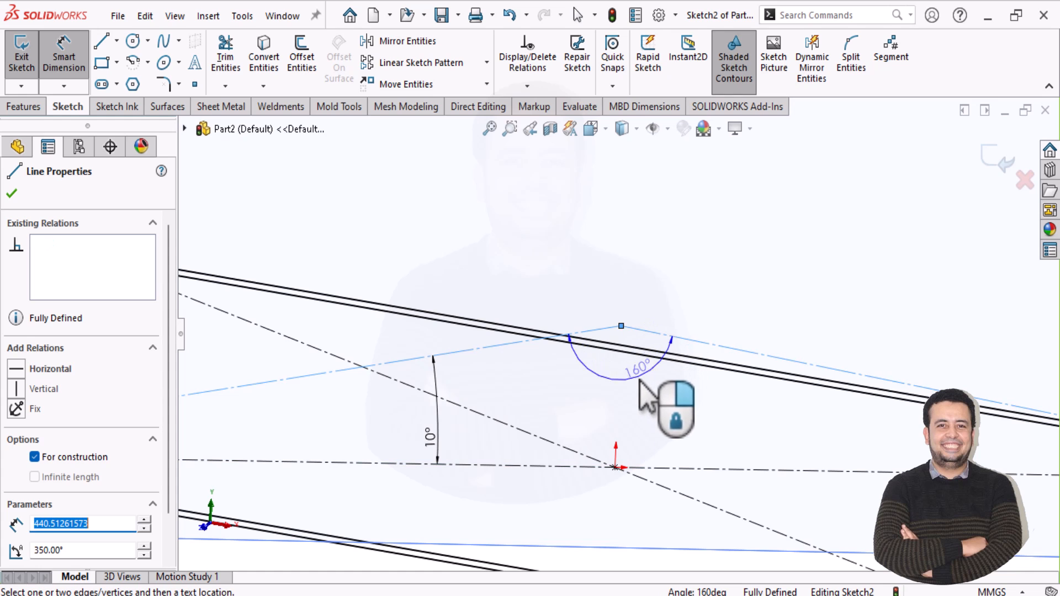
pyautogui.click(11, 193)
pyautogui.write('5')
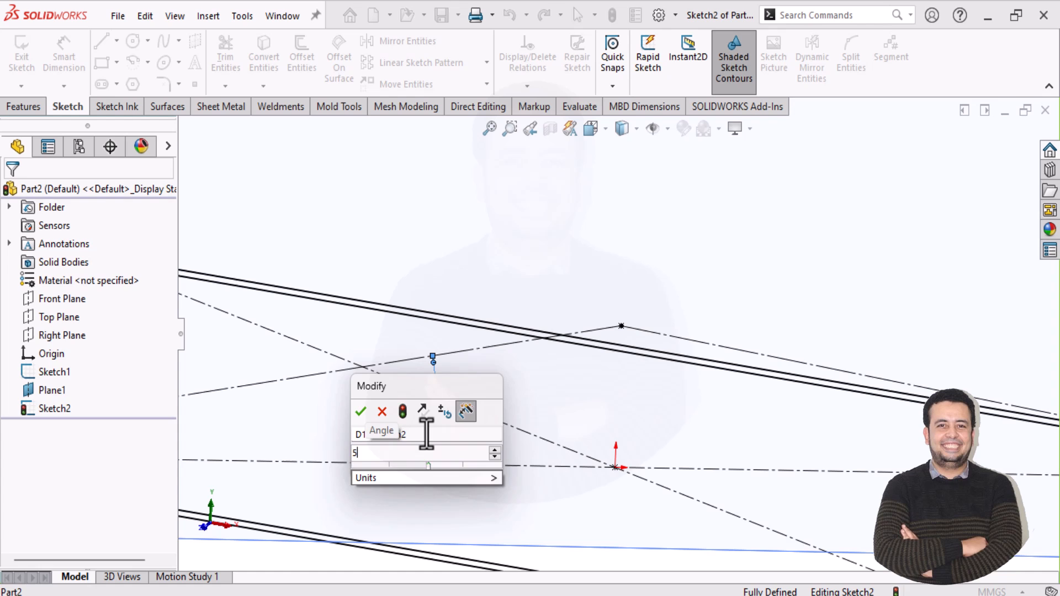
pyautogui.click(361, 412)
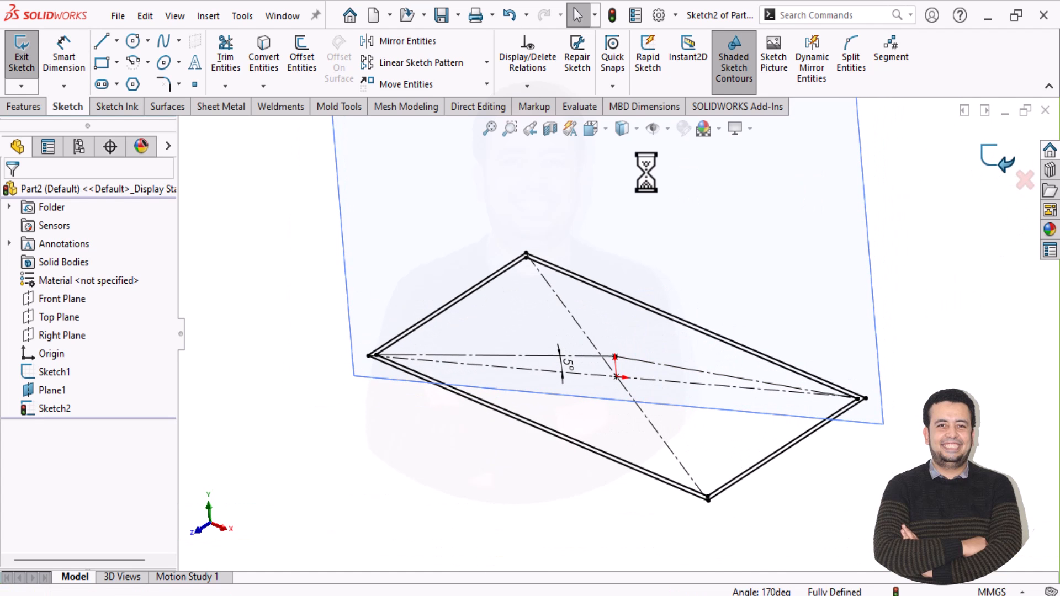
# Exit the sketch and loft a surface from the grouped rectangle edges to the apex point.
pyautogui.click(21, 53)
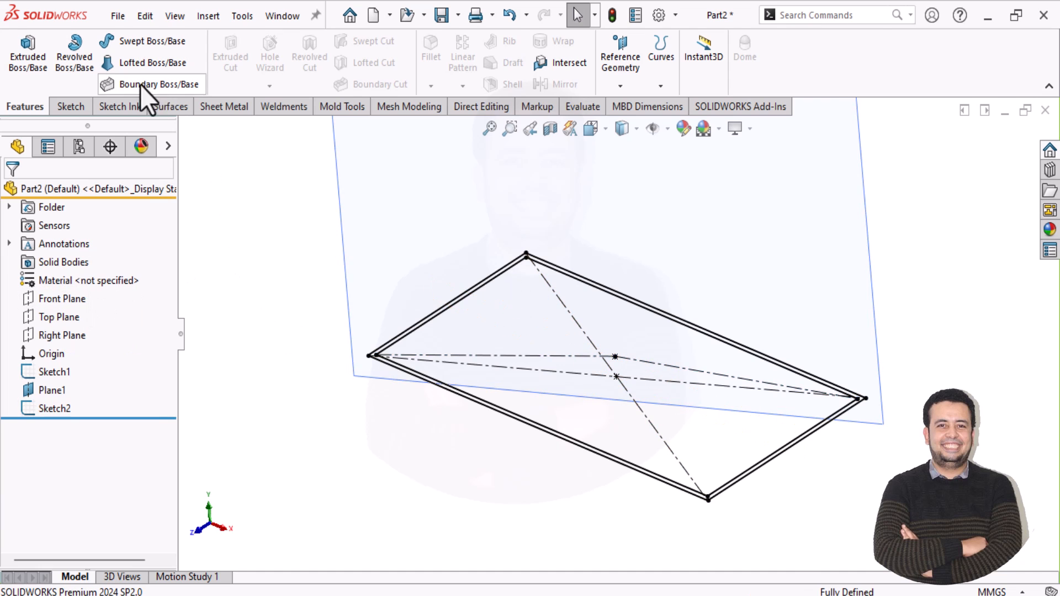
pyautogui.click(168, 106)
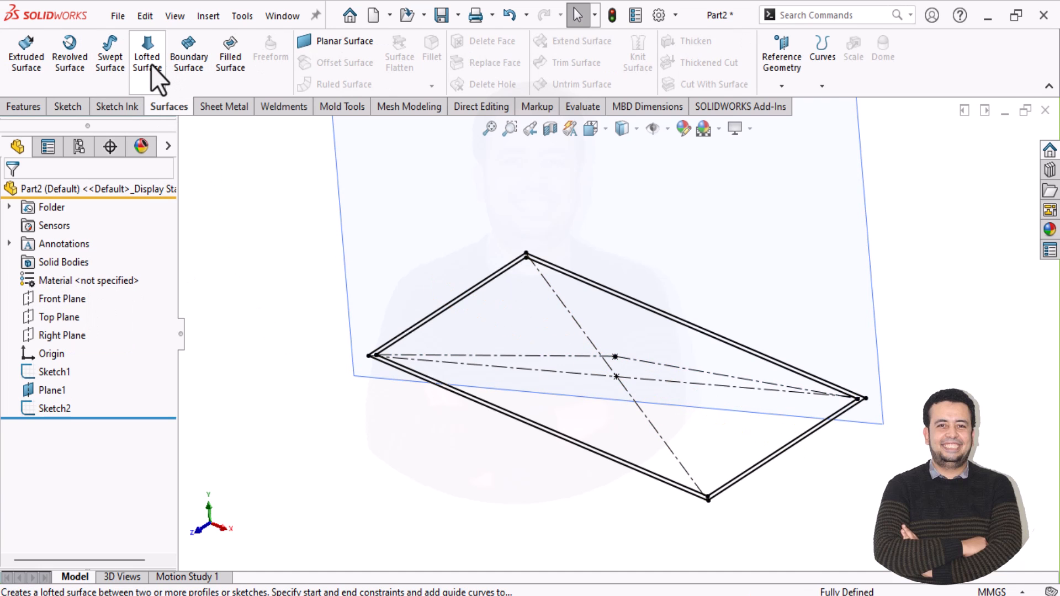
pyautogui.click(147, 52)
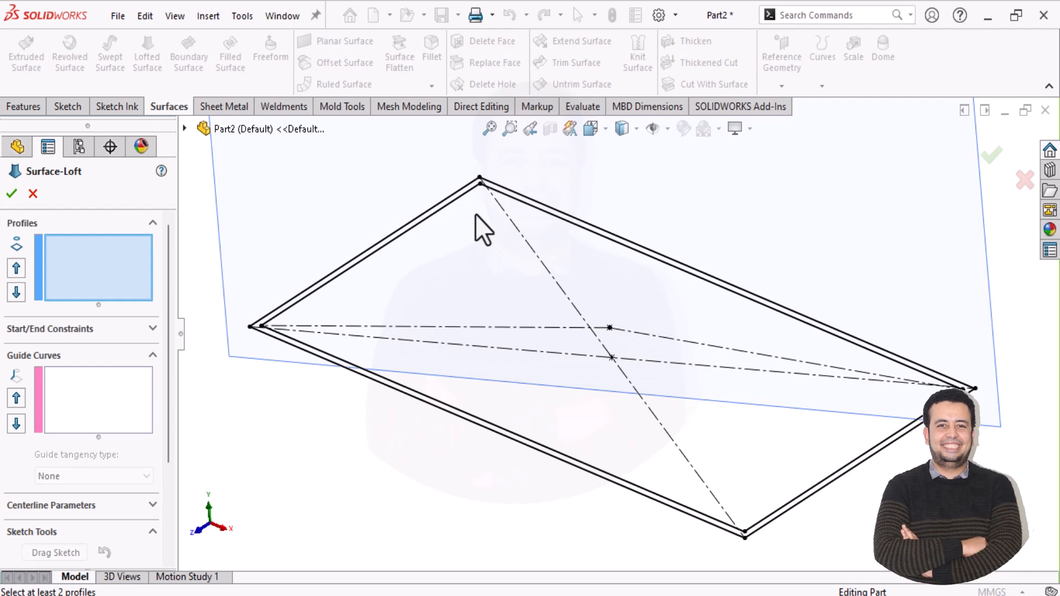
pyautogui.moveTo(609, 328)
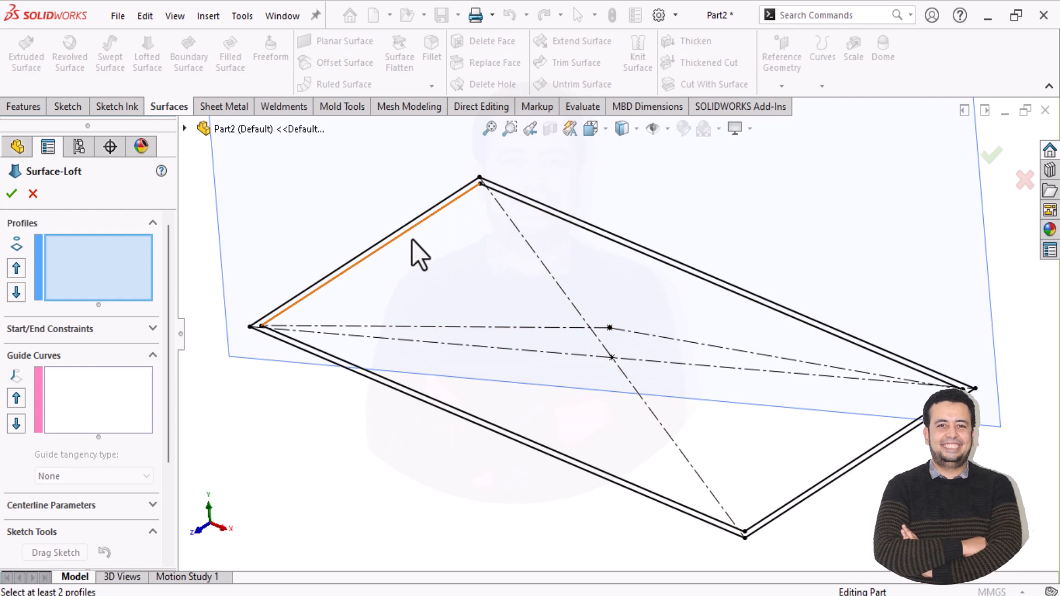
pyautogui.rightClick(419, 260)
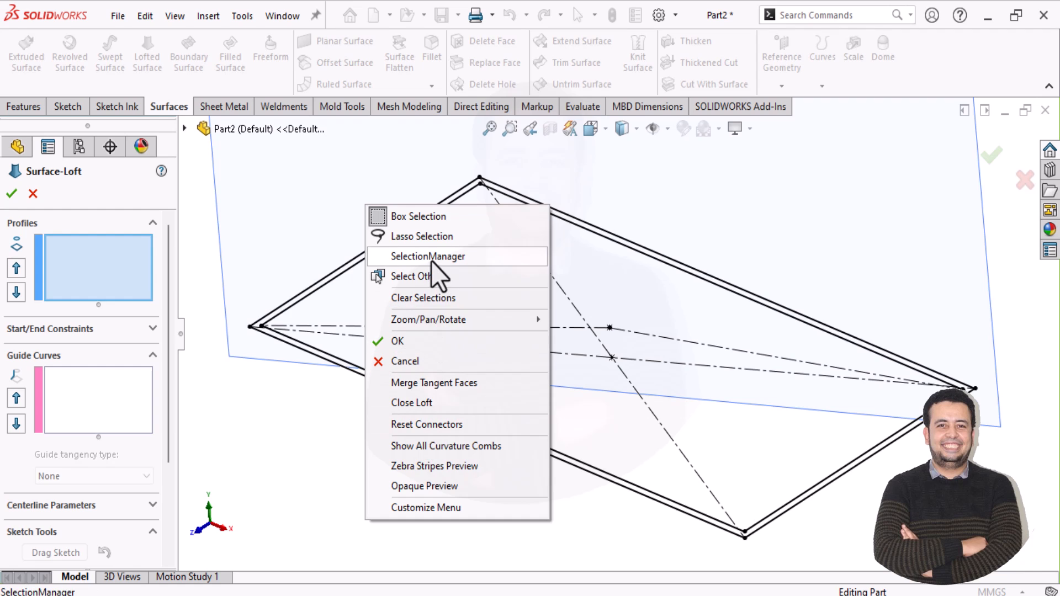
pyautogui.click(428, 257)
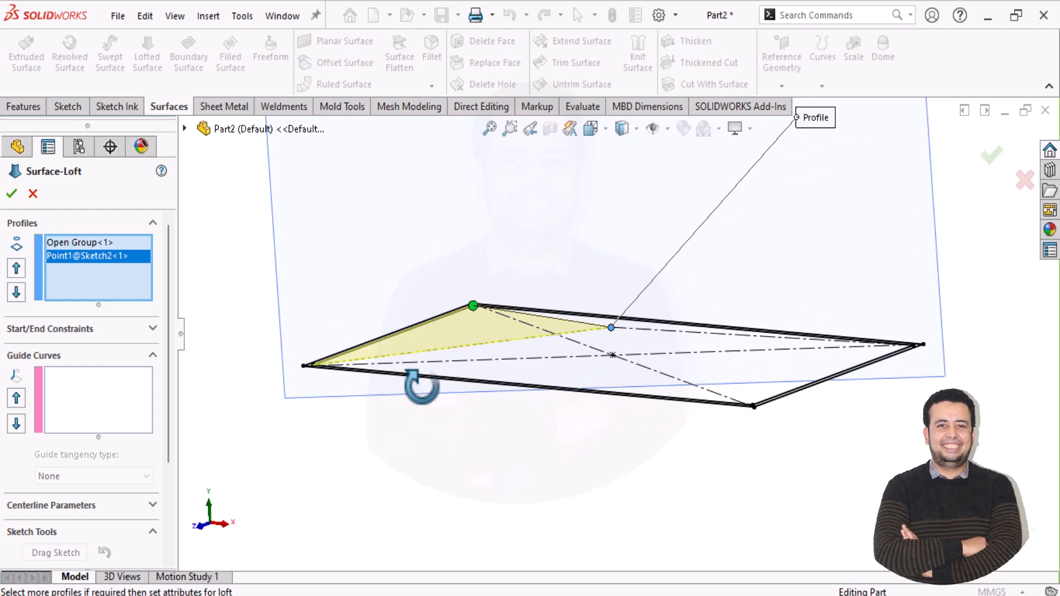
pyautogui.click(11, 194)
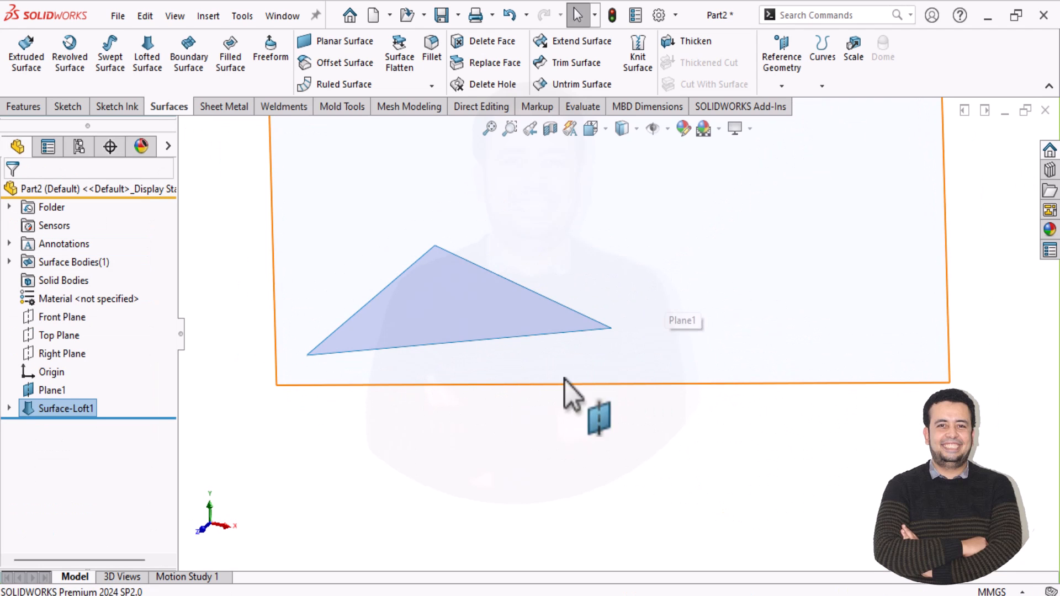
# Edit Surface-Loft1 so the whole closed rectangle outline is the profile.
pyautogui.rightClick(66, 408)
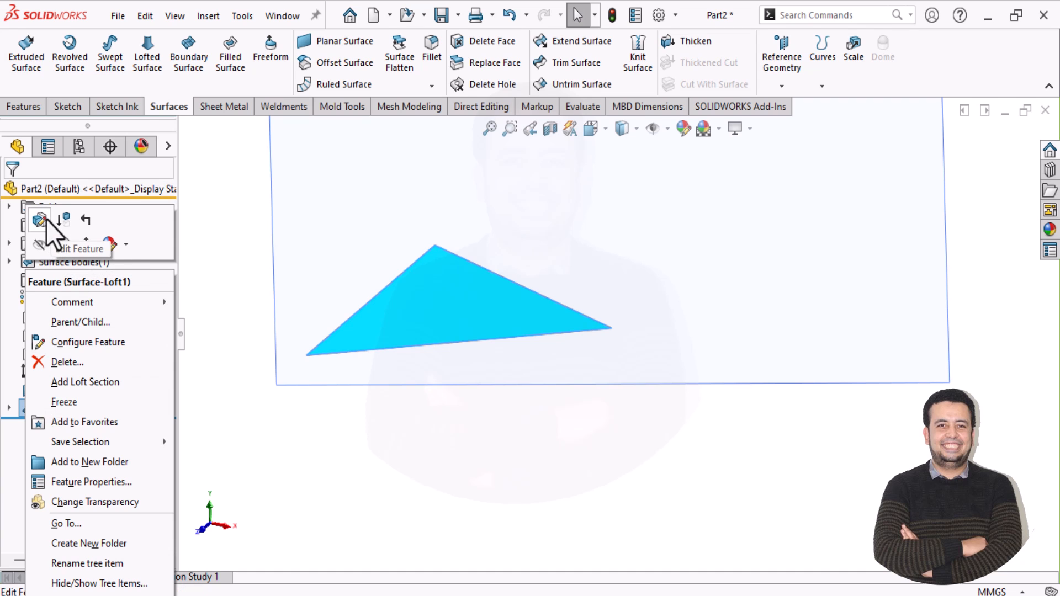
pyautogui.click(78, 249)
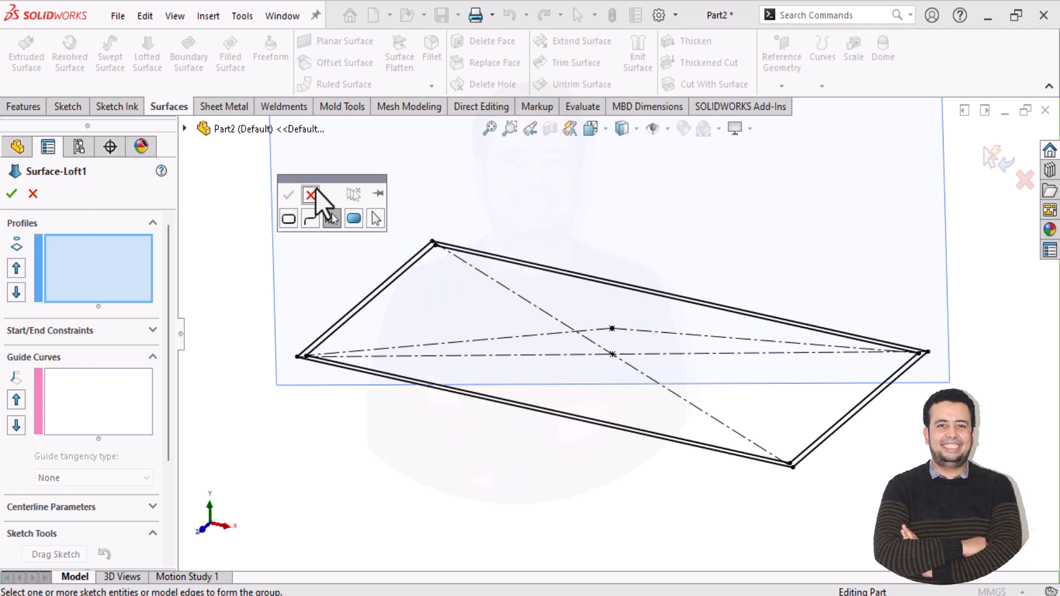
pyautogui.click(310, 195)
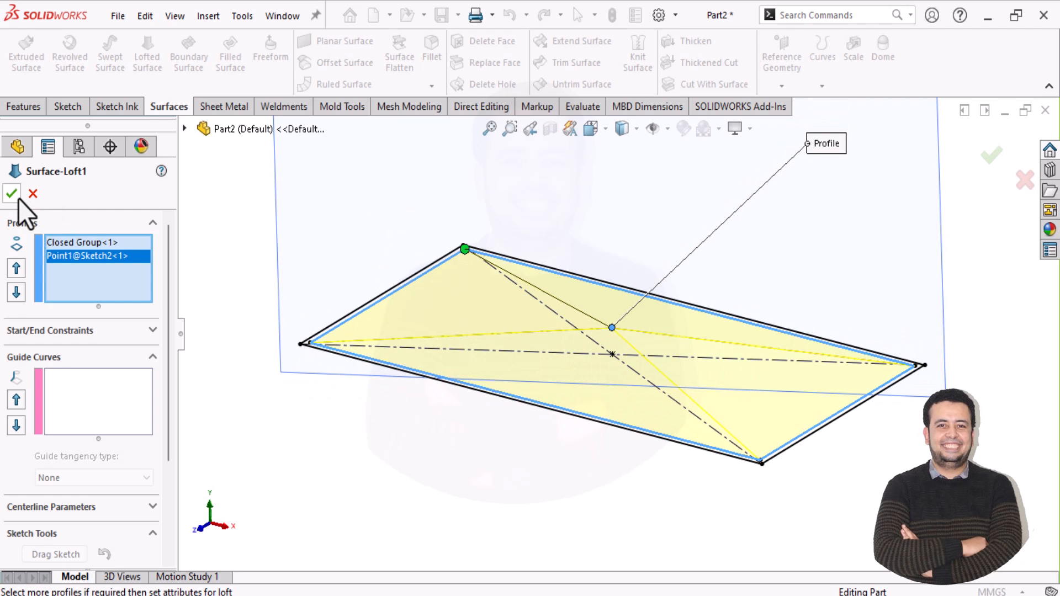
pyautogui.click(11, 194)
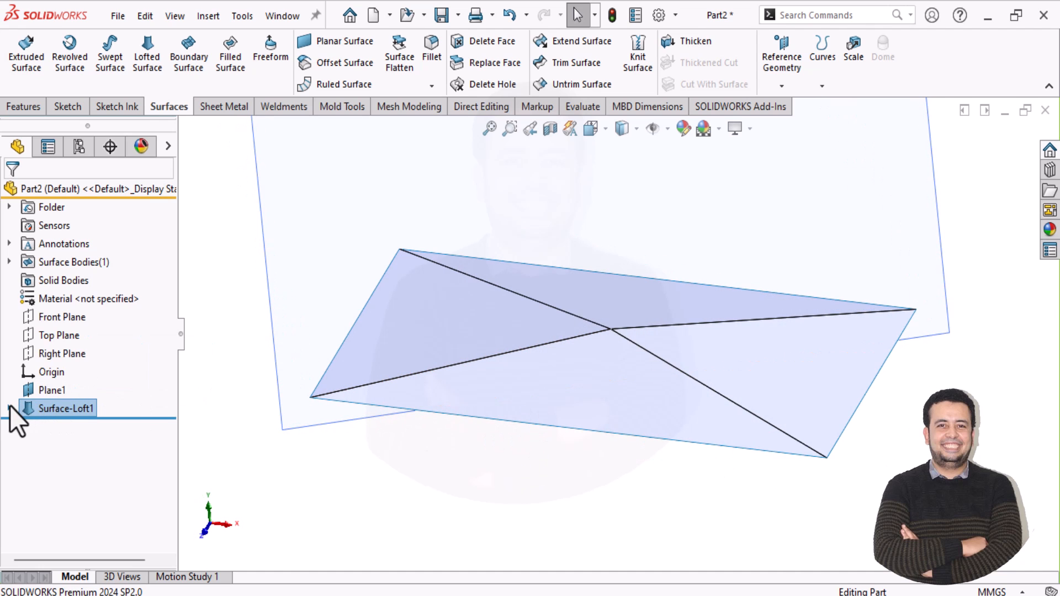
# Fill the rectangle Sketch1 with a planar surface, creating Surface-Plane1.
pyautogui.click(9, 408)
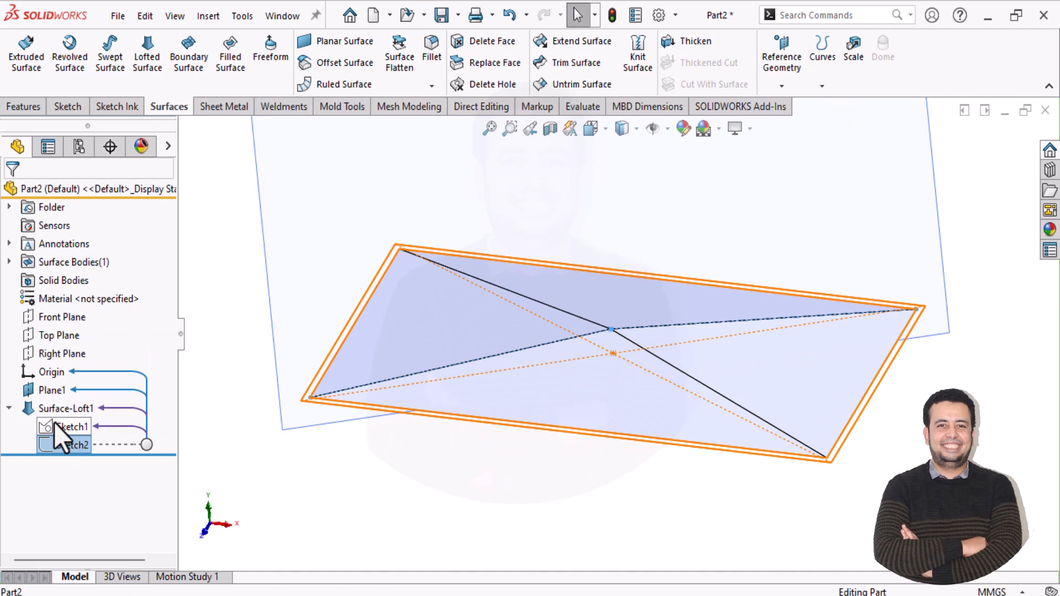
pyautogui.click(71, 426)
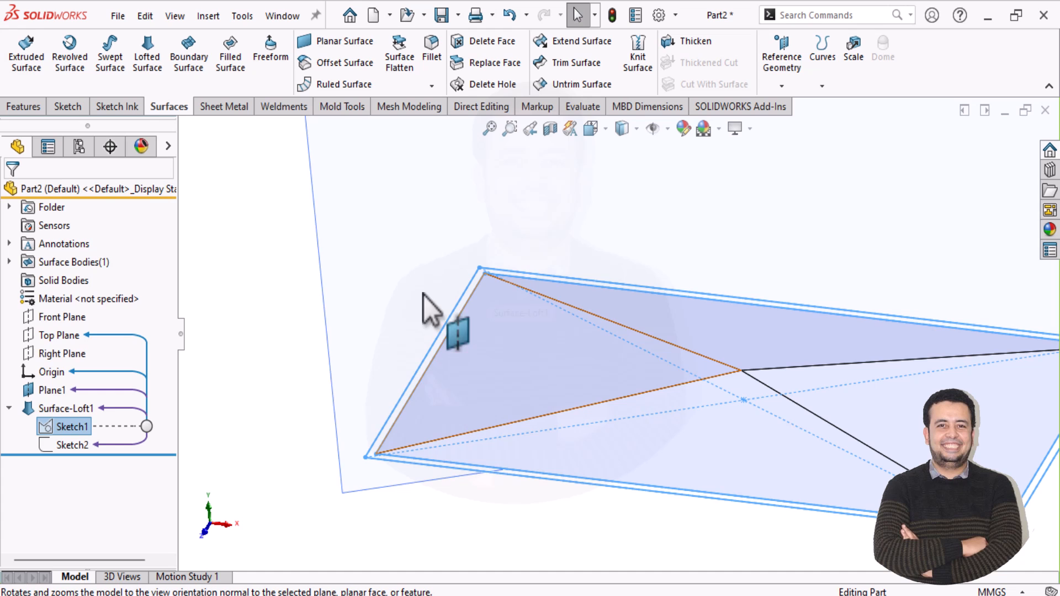
pyautogui.click(344, 41)
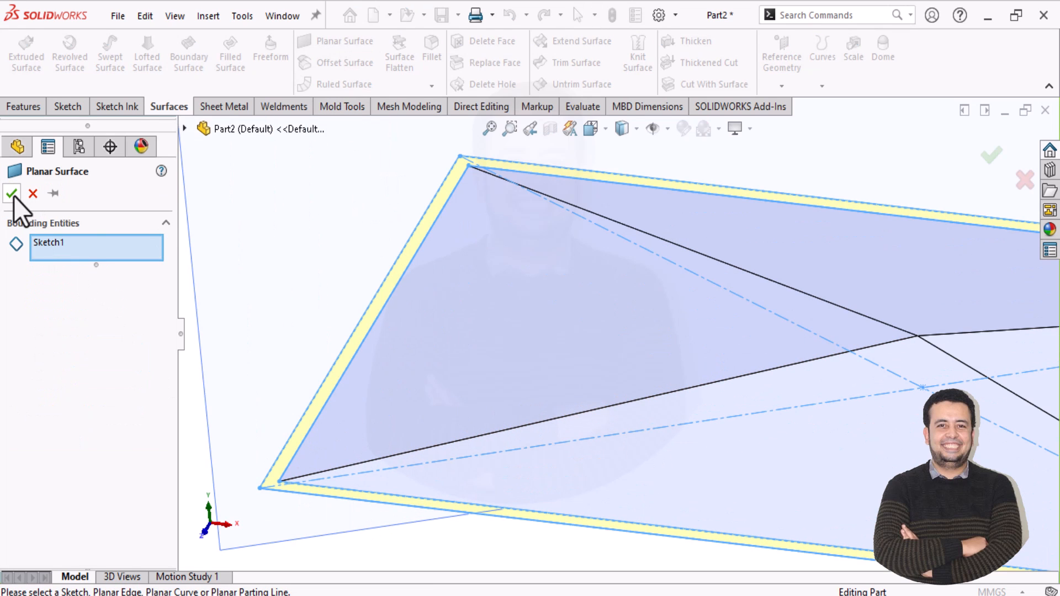
pyautogui.click(11, 194)
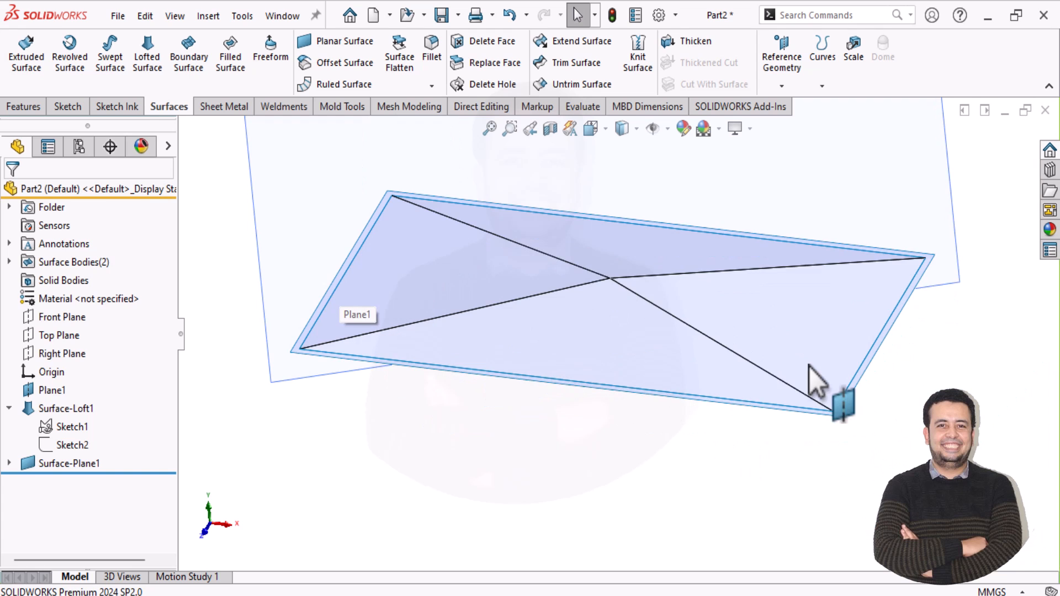
pyautogui.click(223, 106)
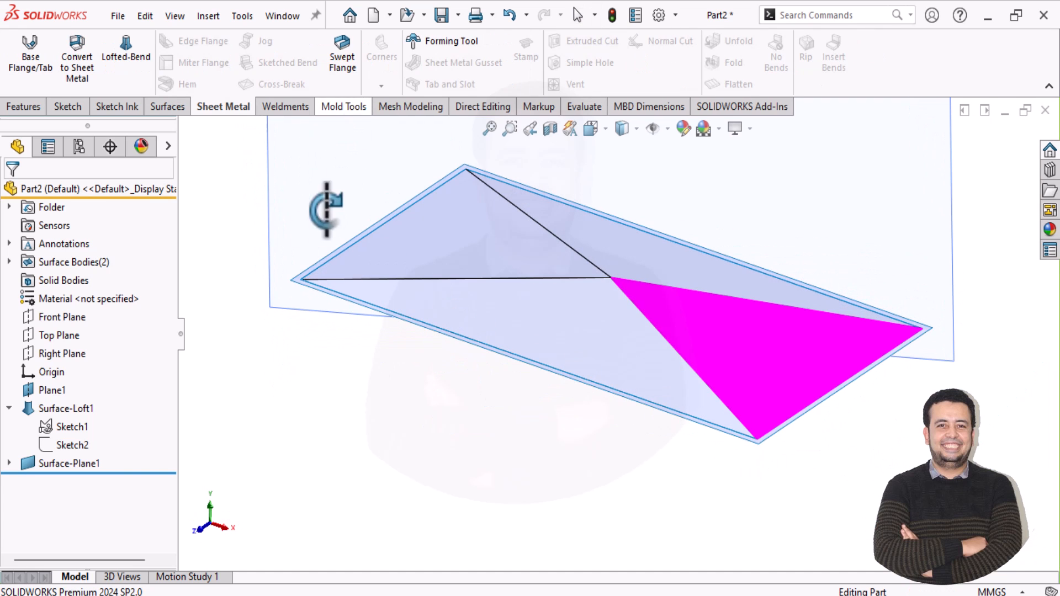
pyautogui.click(167, 106)
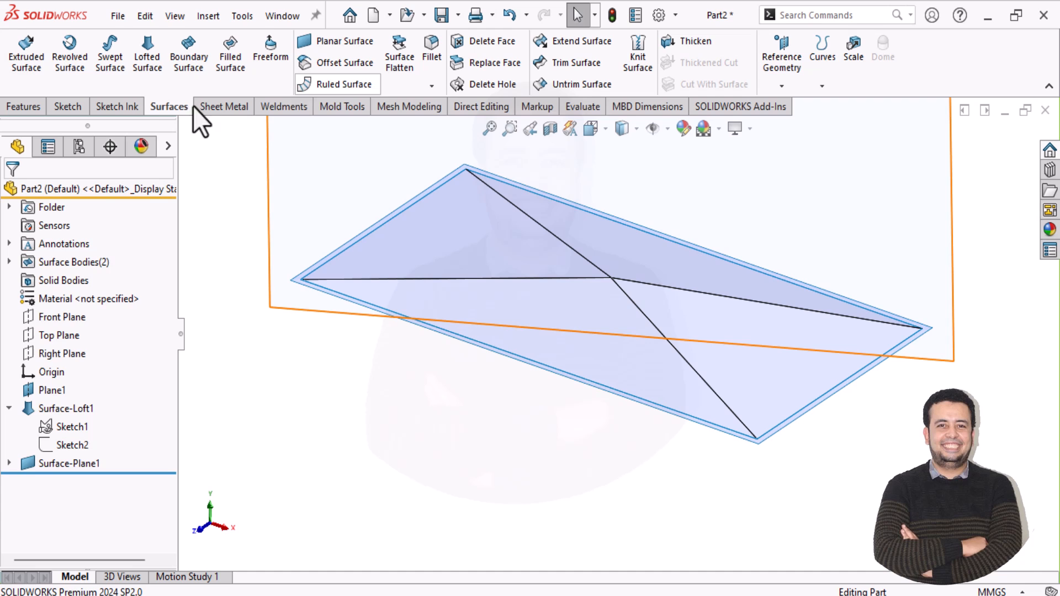
# Add a 20 mm normal-to-surface ruled wall on the four base edges, then cap its bottom planar.
pyautogui.click(343, 84)
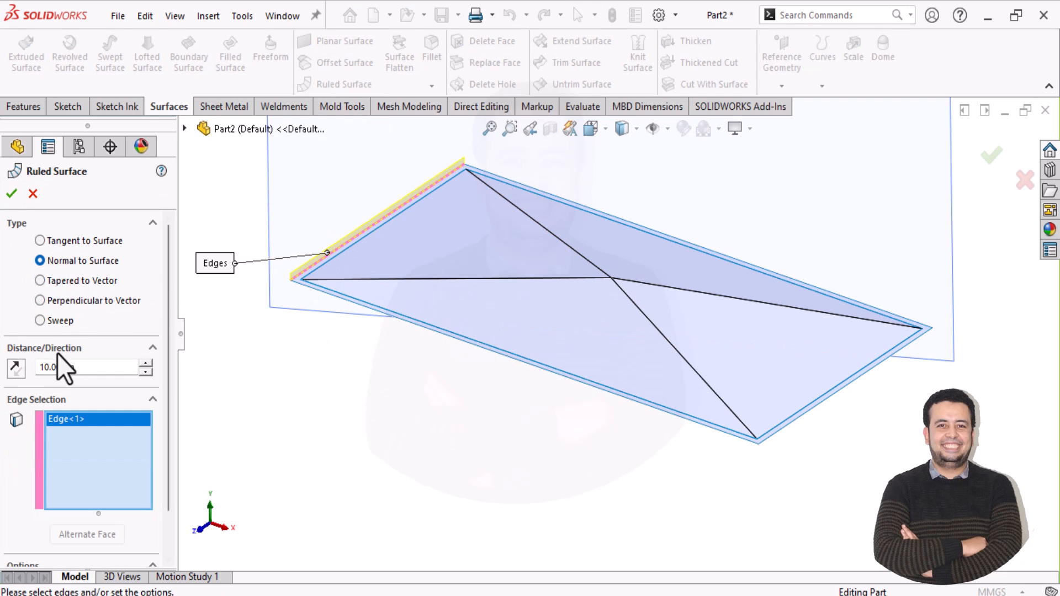
pyautogui.click(145, 363)
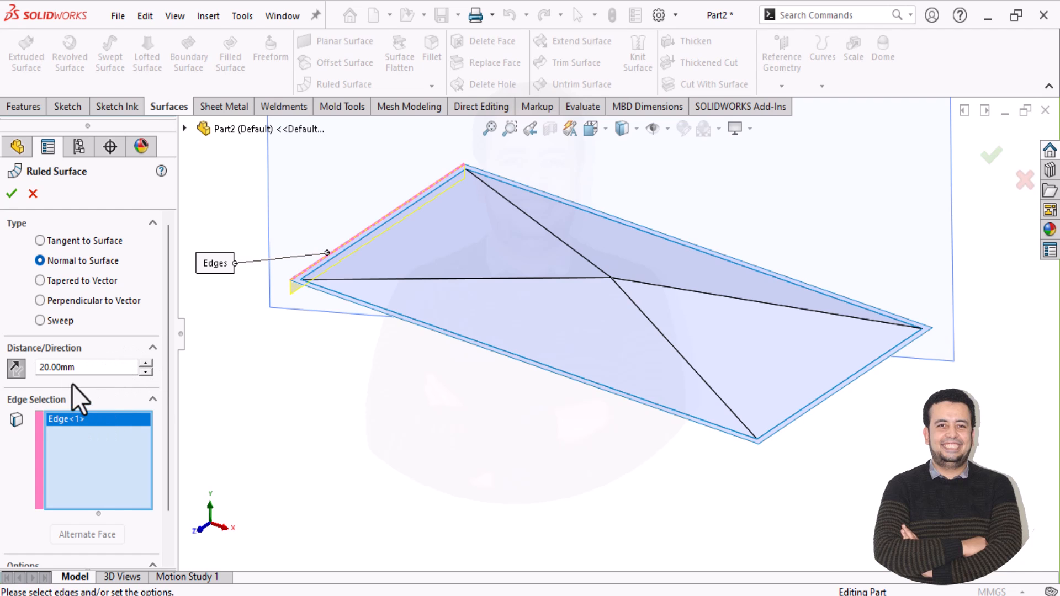
pyautogui.click(463, 344)
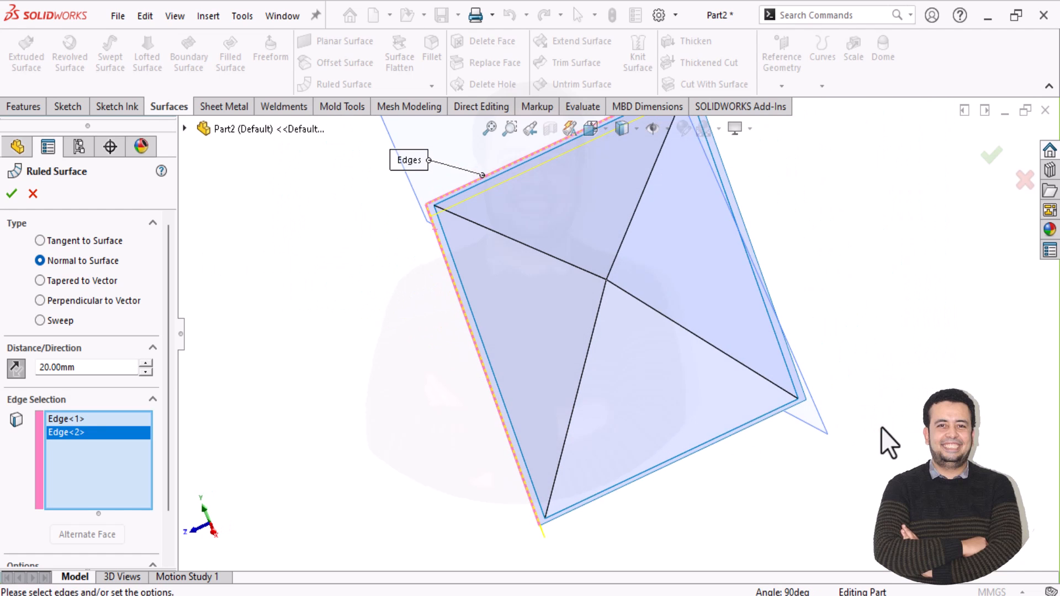
pyautogui.click(801, 406)
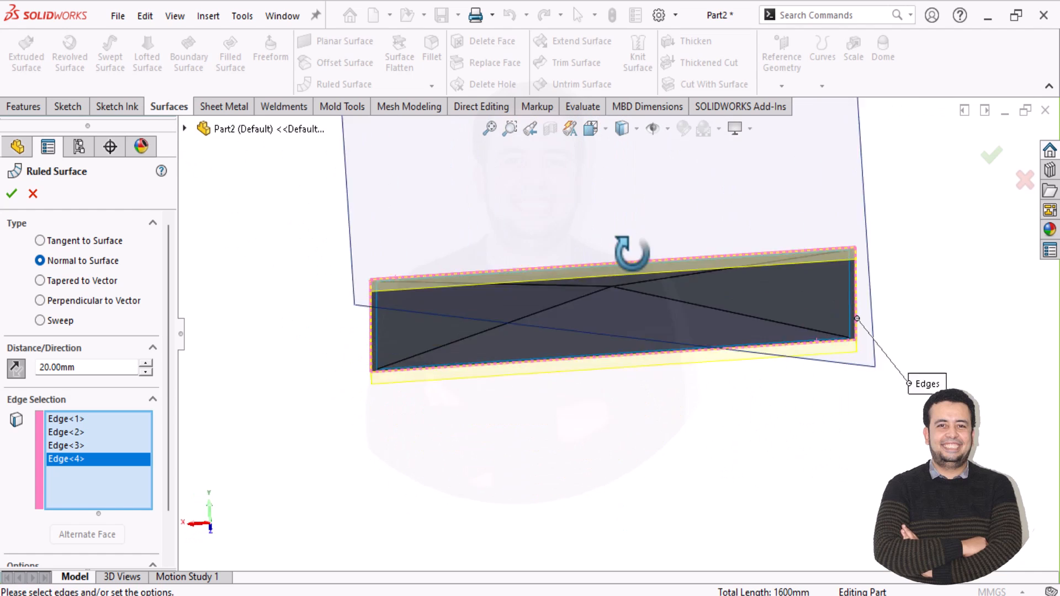
pyautogui.click(11, 194)
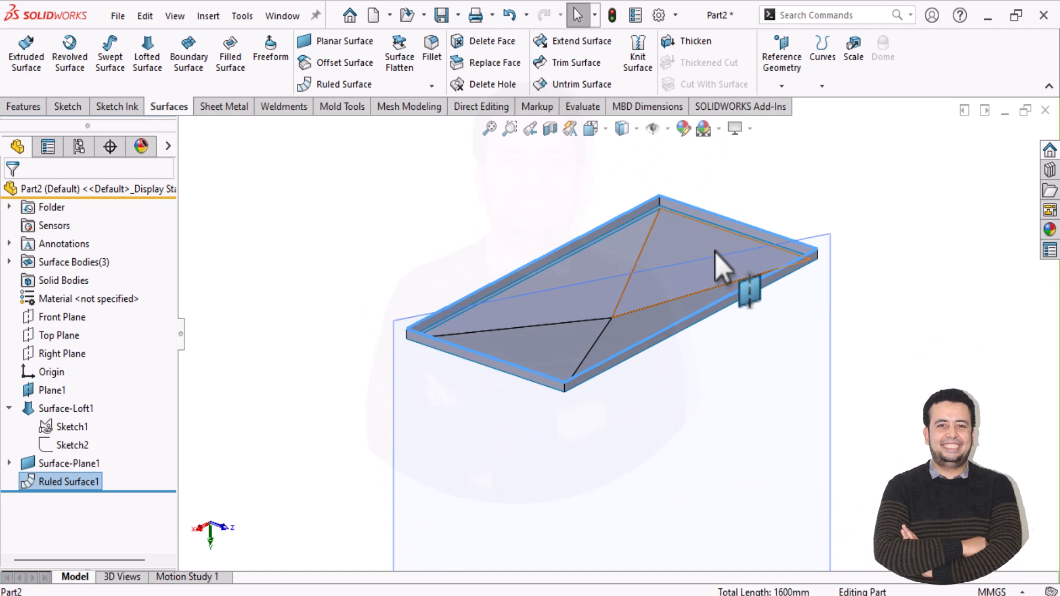
pyautogui.click(335, 40)
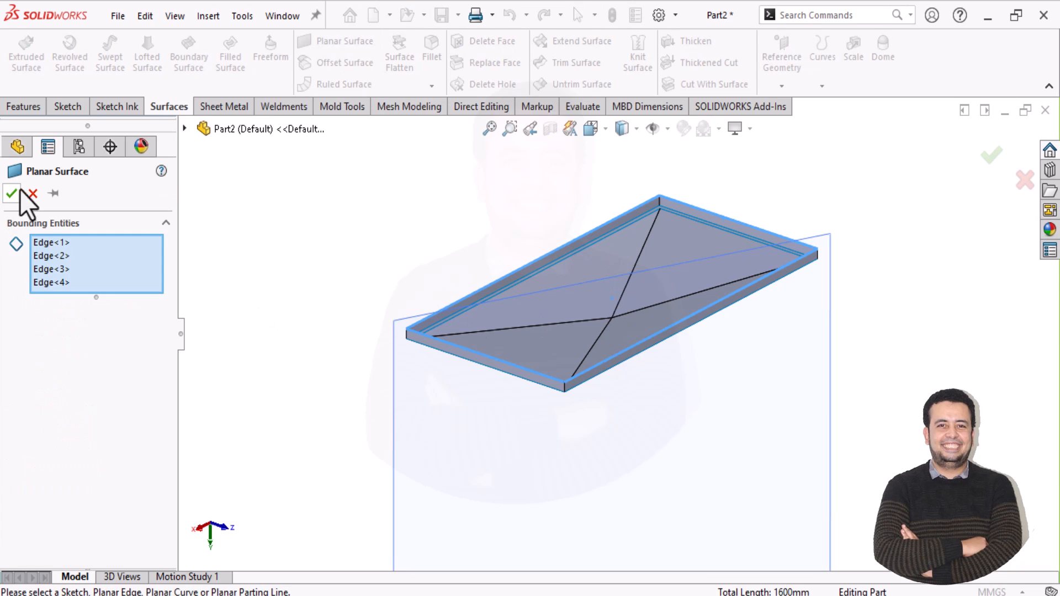
pyautogui.click(11, 194)
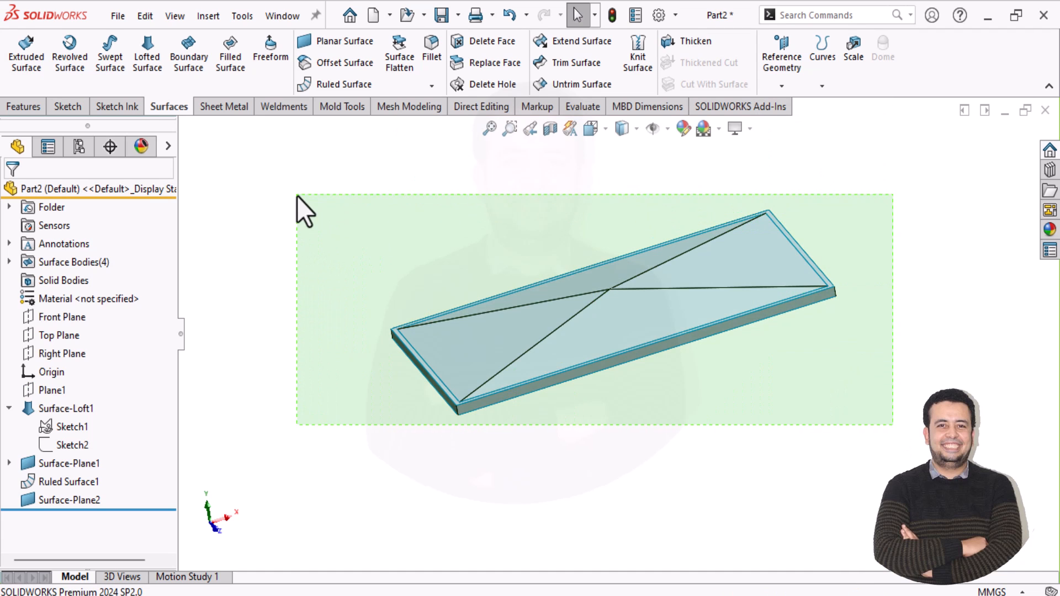
# Knit Surface-Loft1, Ruled Surface1 and both planar surfaces into a solid Surface-Knit1.
pyautogui.click(636, 52)
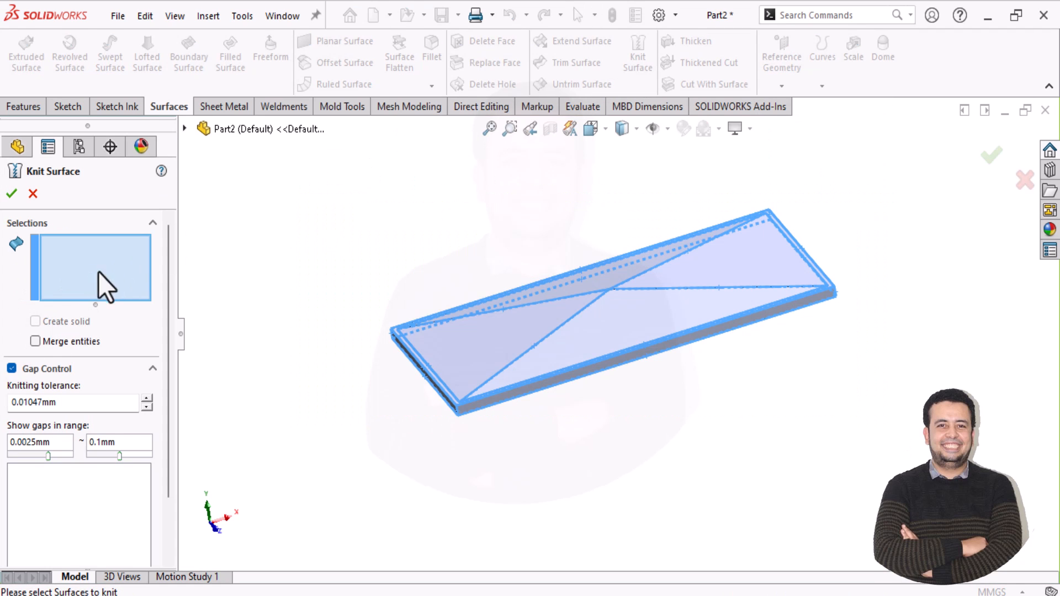
pyautogui.click(608, 305)
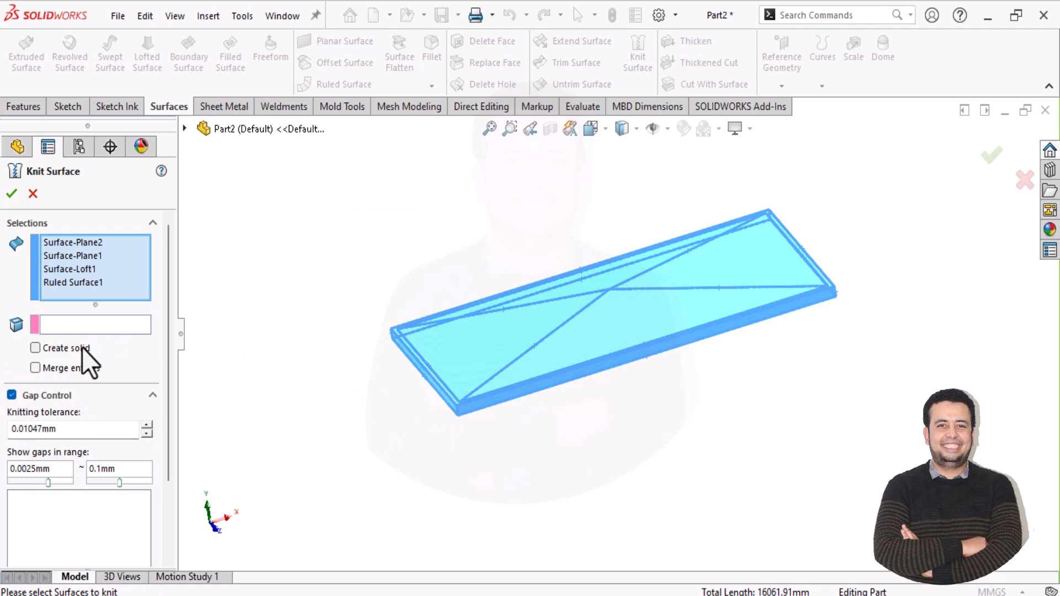
pyautogui.click(11, 194)
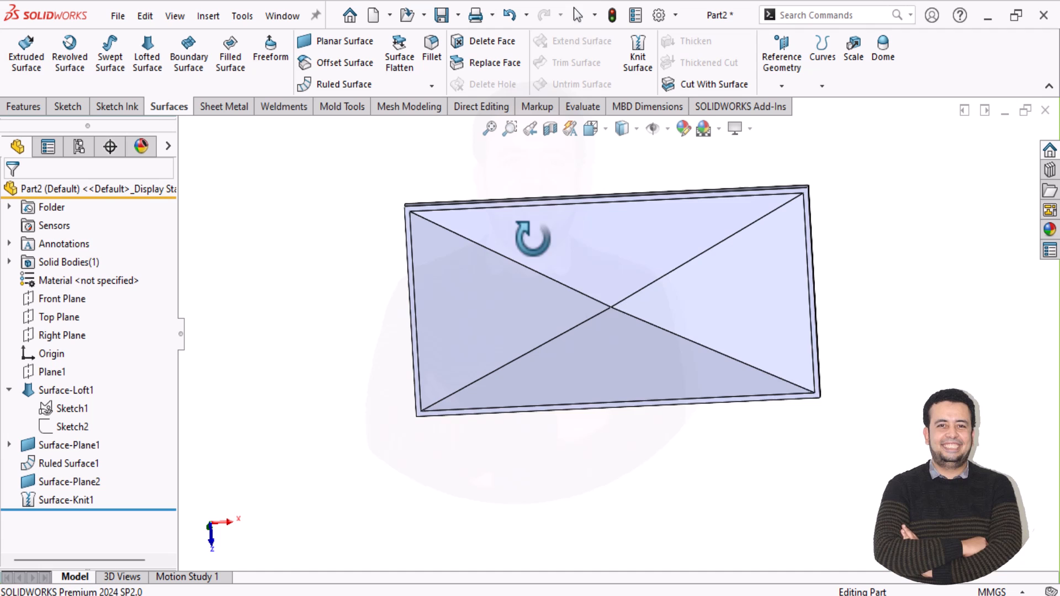
# Save the pyramid part as punch.SLDPRT in the cross_break folder.
pyautogui.click(118, 15)
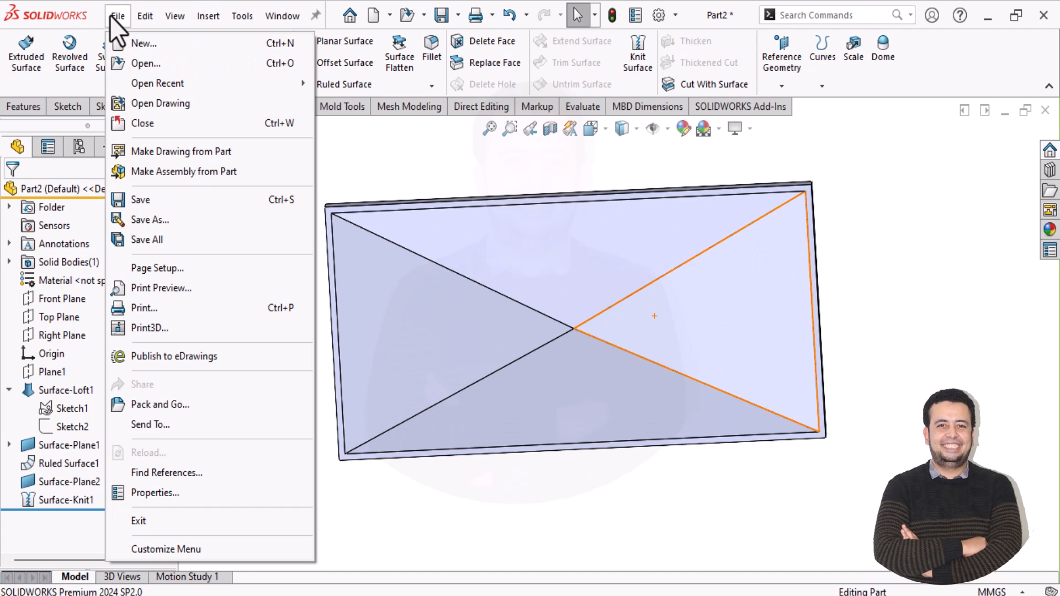
pyautogui.click(149, 220)
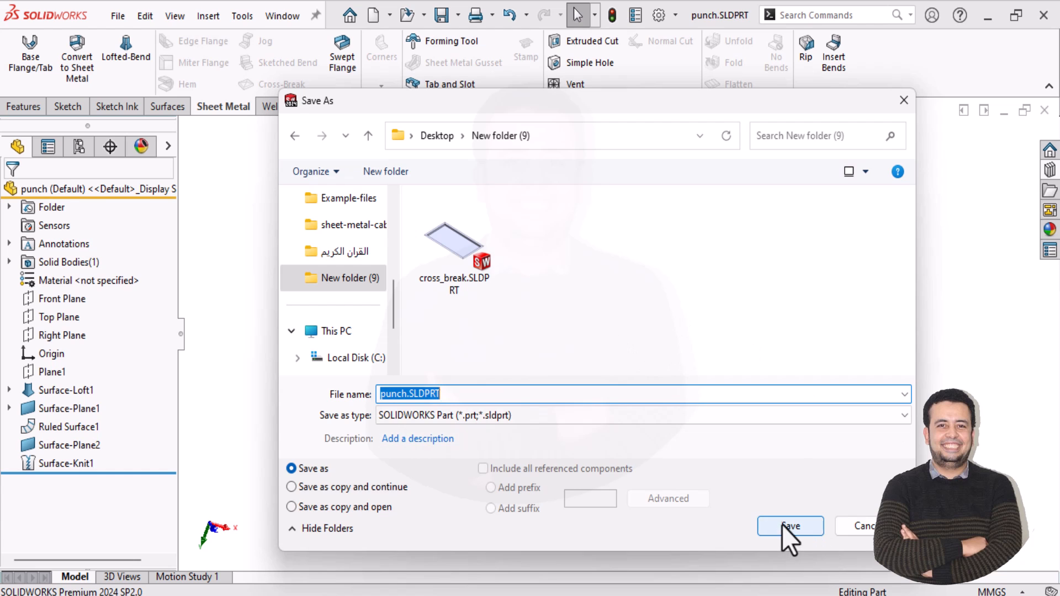
pyautogui.click(789, 527)
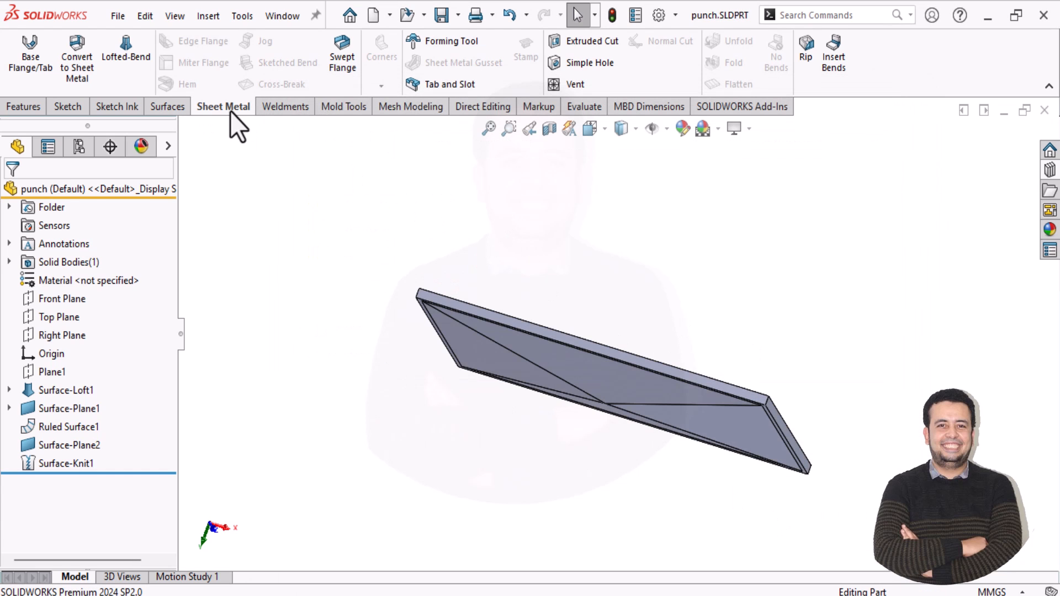
pyautogui.moveTo(449, 41)
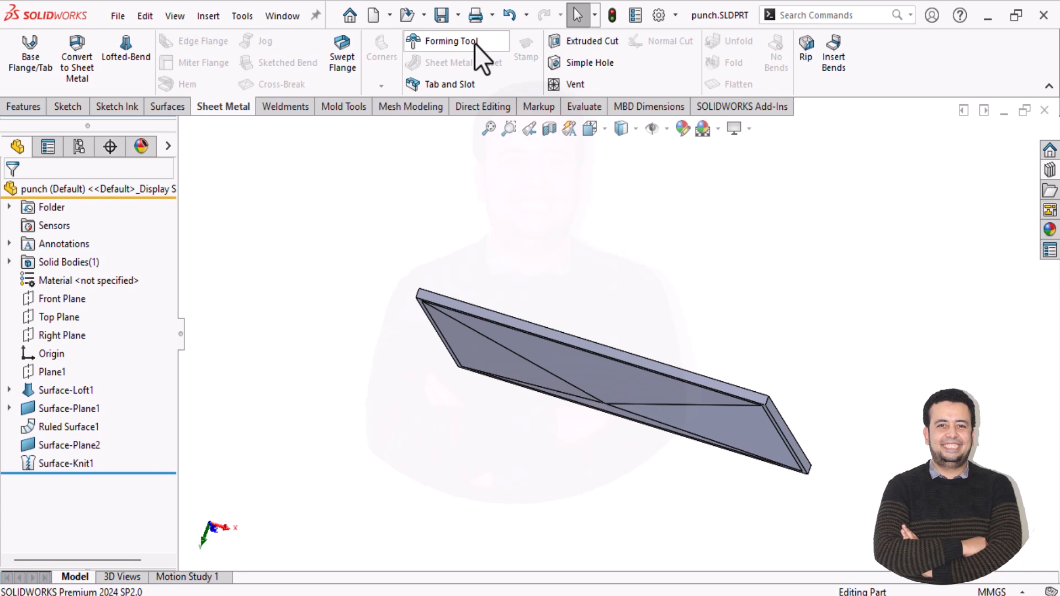
# Create FormTool1 from the punch part, defining its stopping face.
pyautogui.click(449, 40)
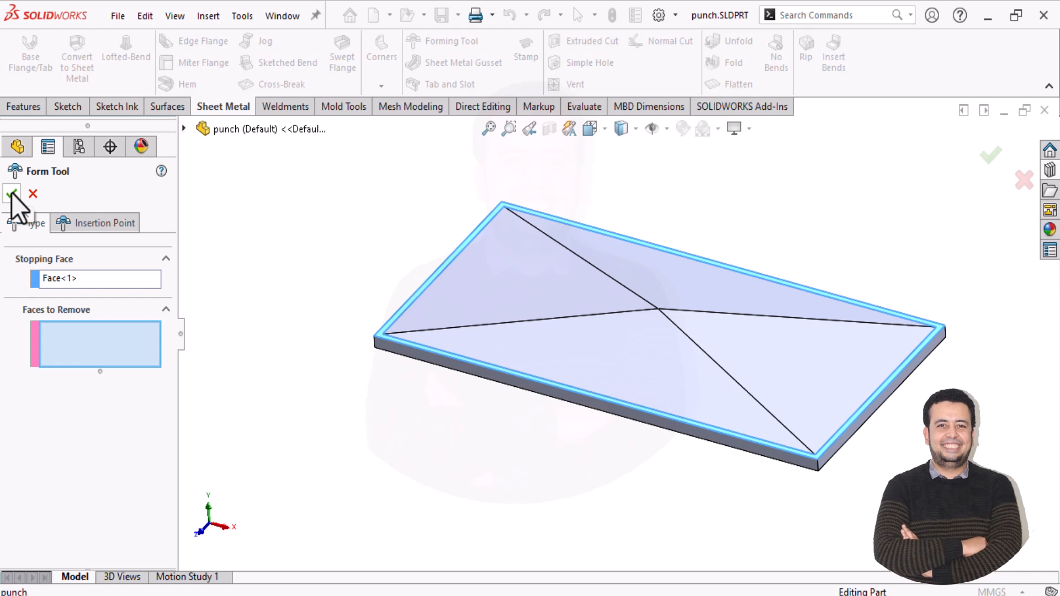
pyautogui.click(12, 194)
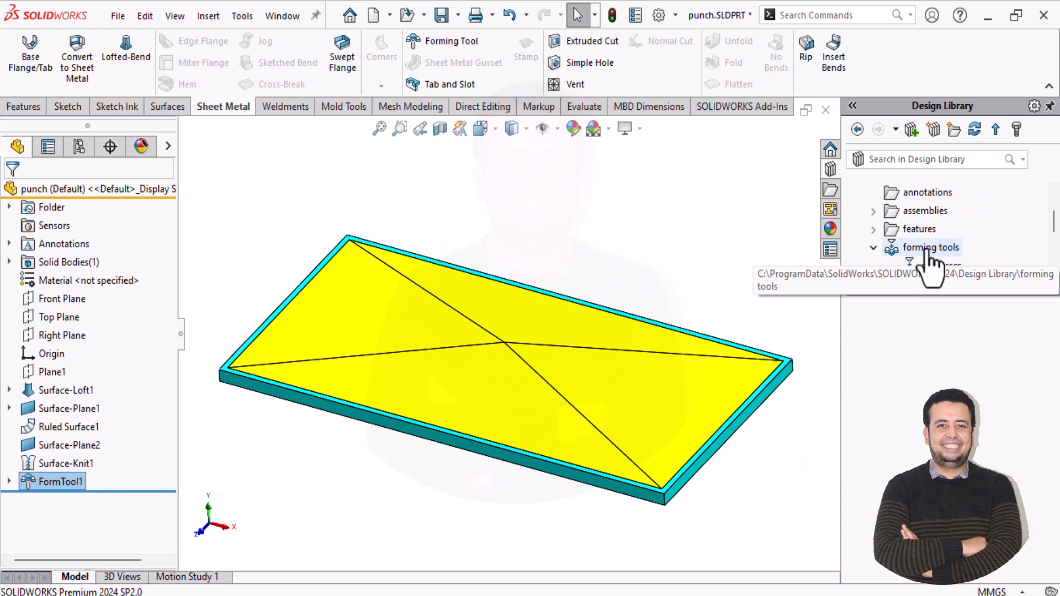
# Add punch to the Design Library's forming tools Ali folder.
pyautogui.click(930, 247)
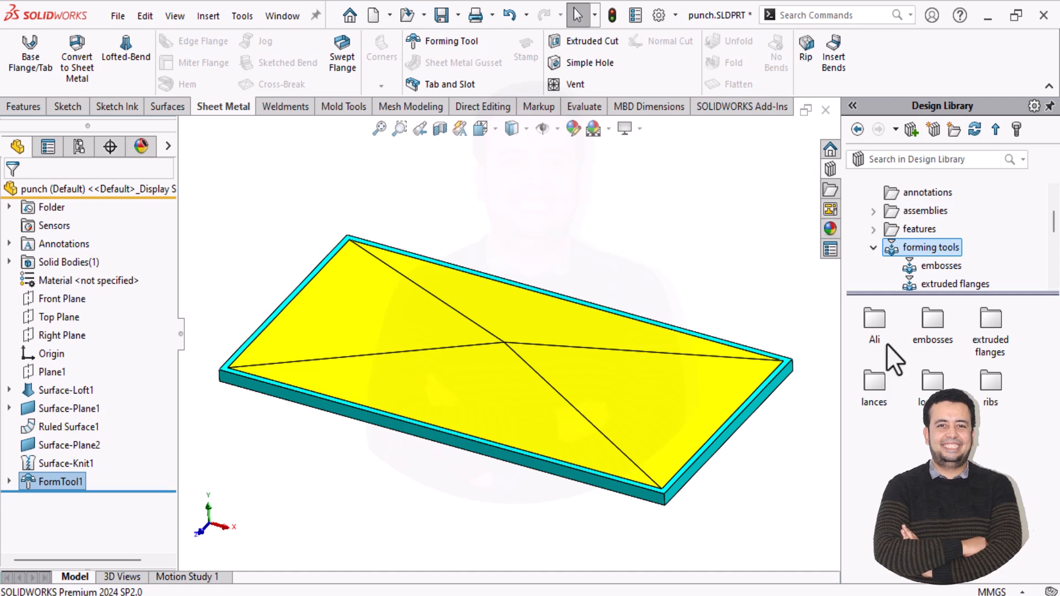
pyautogui.moveTo(889, 358)
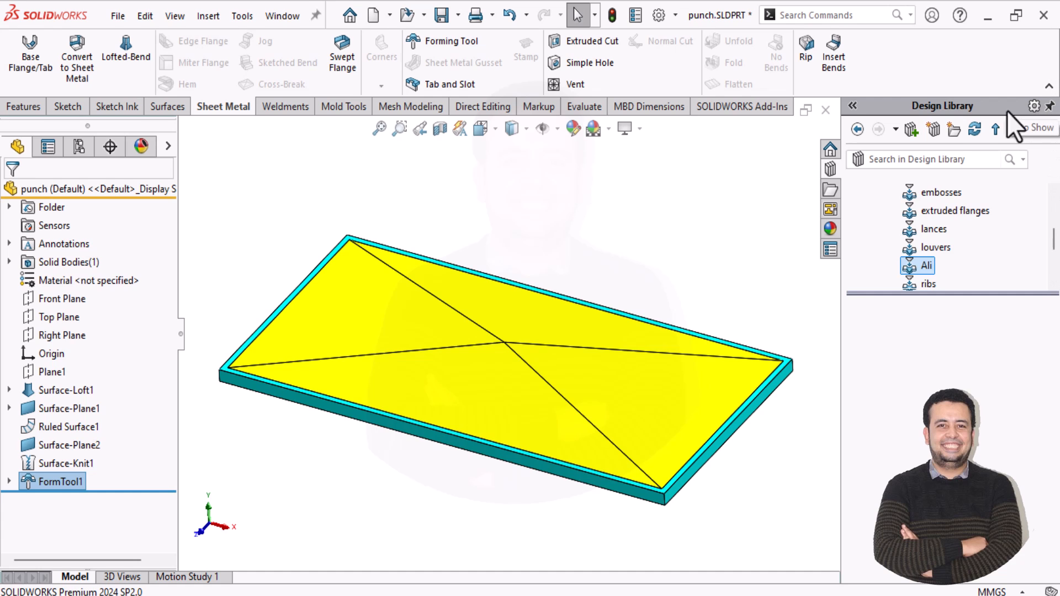
pyautogui.doubleClick(34, 189)
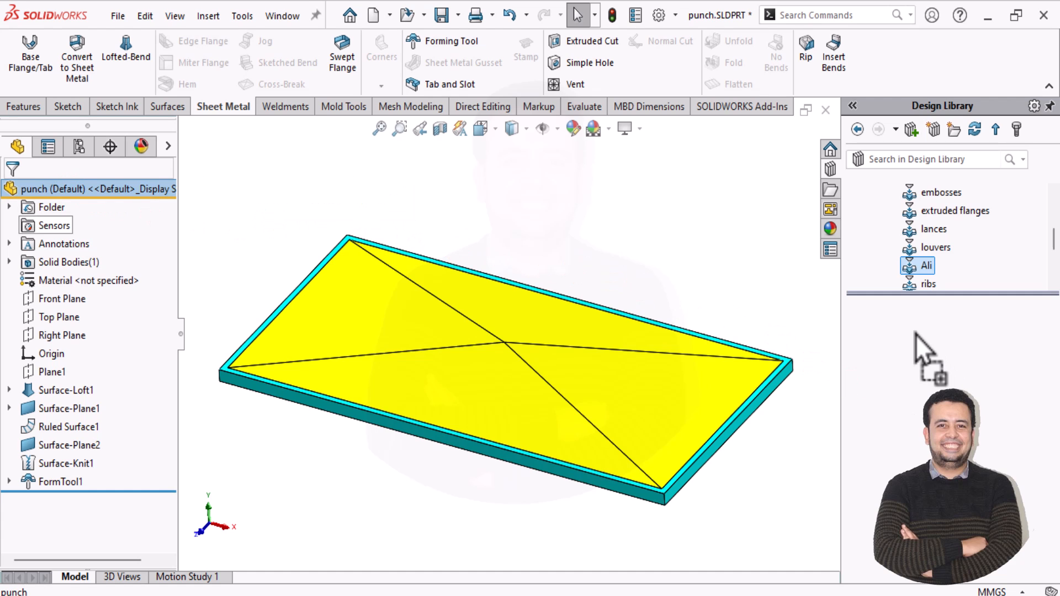
pyautogui.click(910, 129)
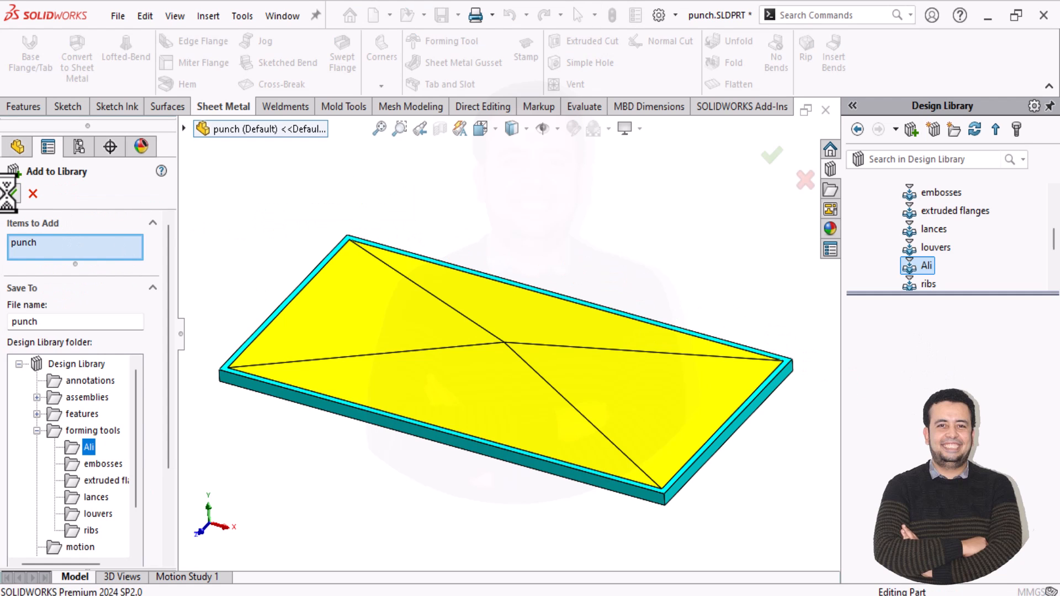
pyautogui.click(771, 155)
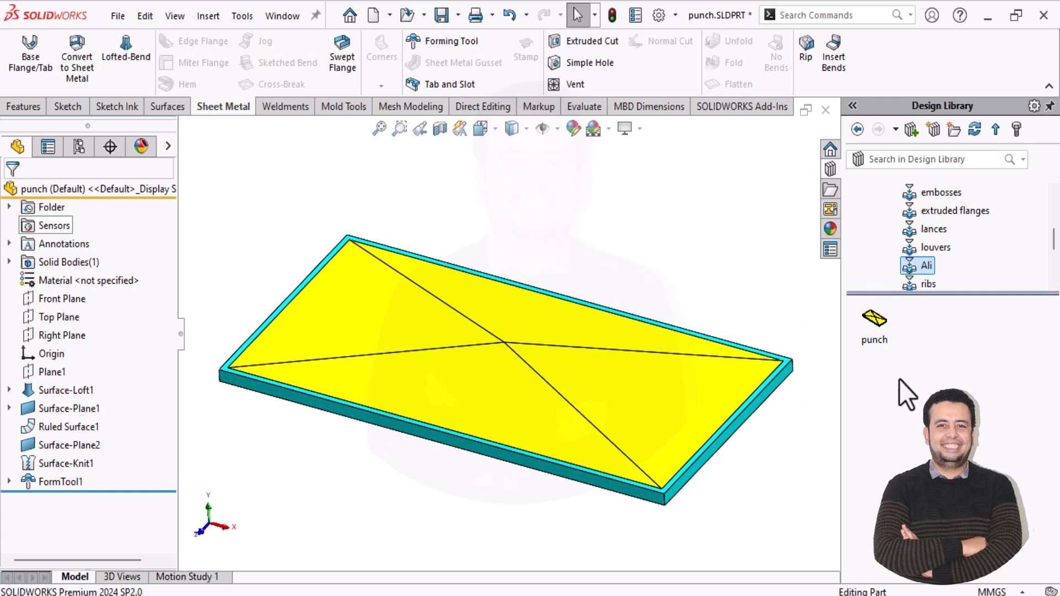
pyautogui.moveTo(507, 284)
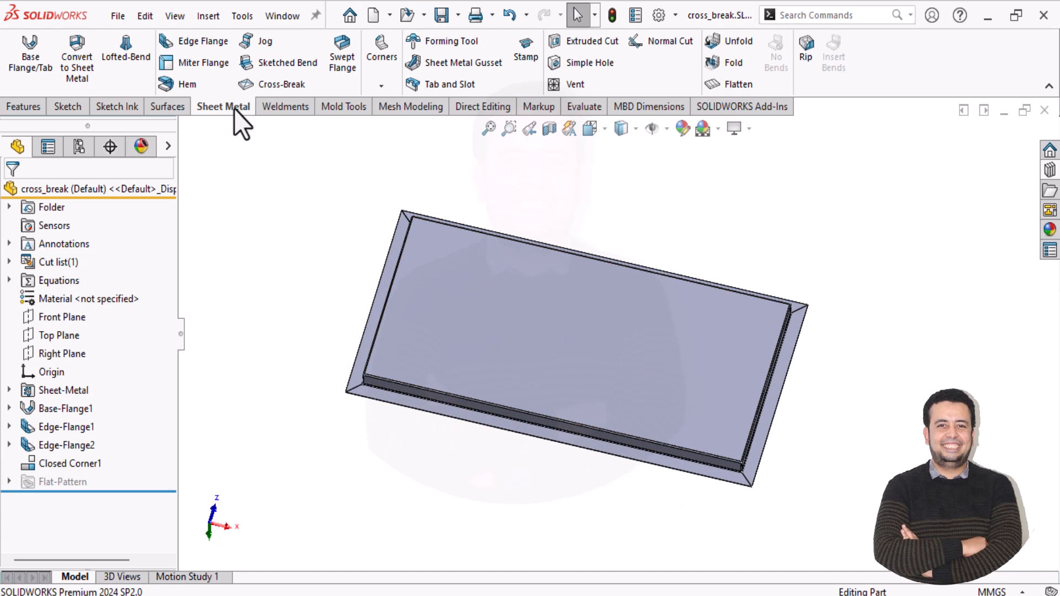
pyautogui.moveTo(418, 85)
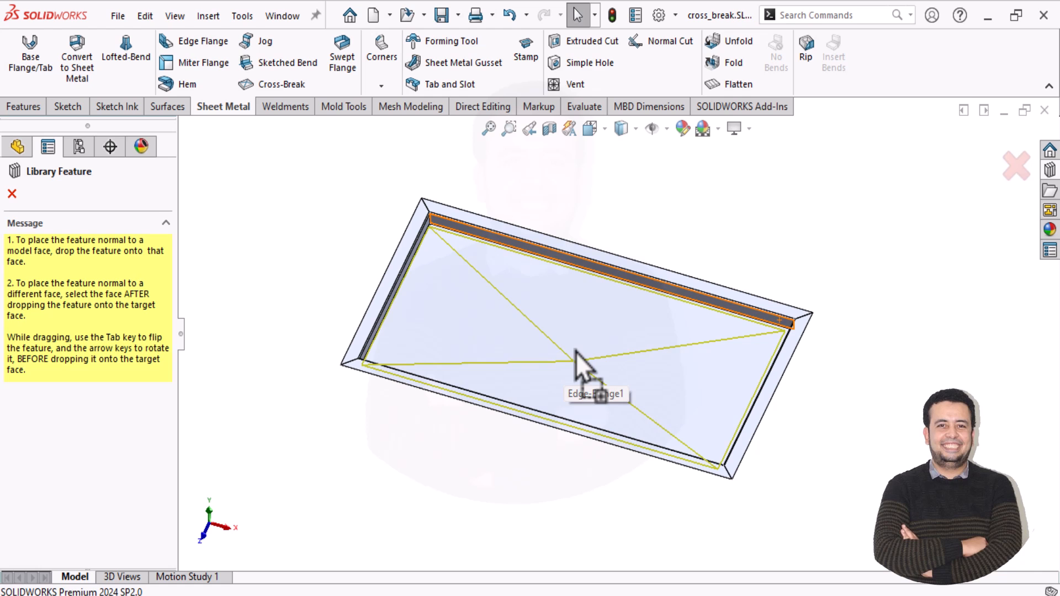
# Drop the punch forming tool onto the cross_break tray's bottom face.
pyautogui.click(582, 338)
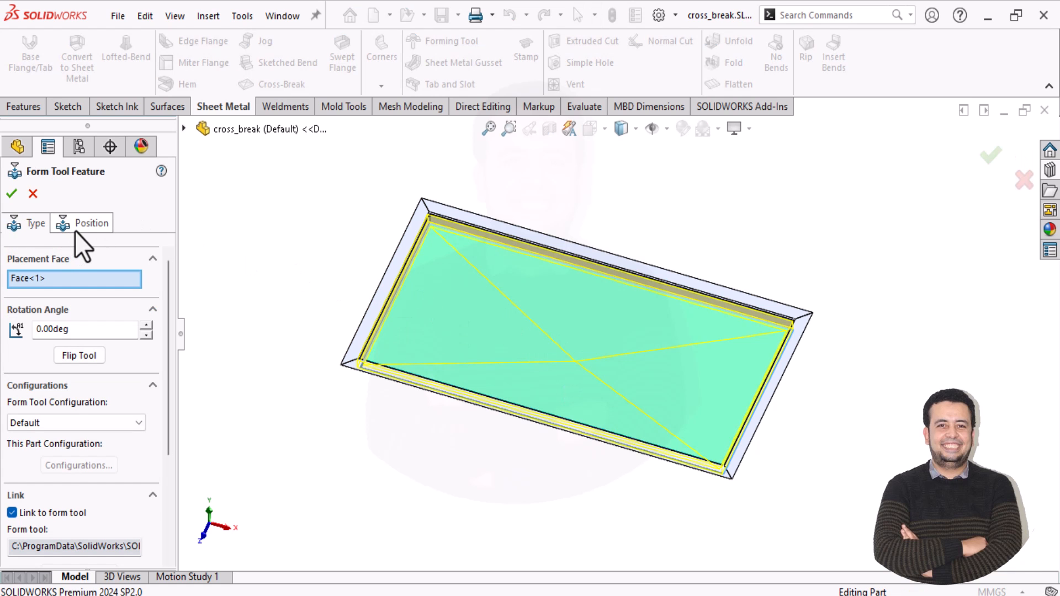
# On the Position tab, select the punch's placement sketch point in Sketch35.
pyautogui.click(91, 223)
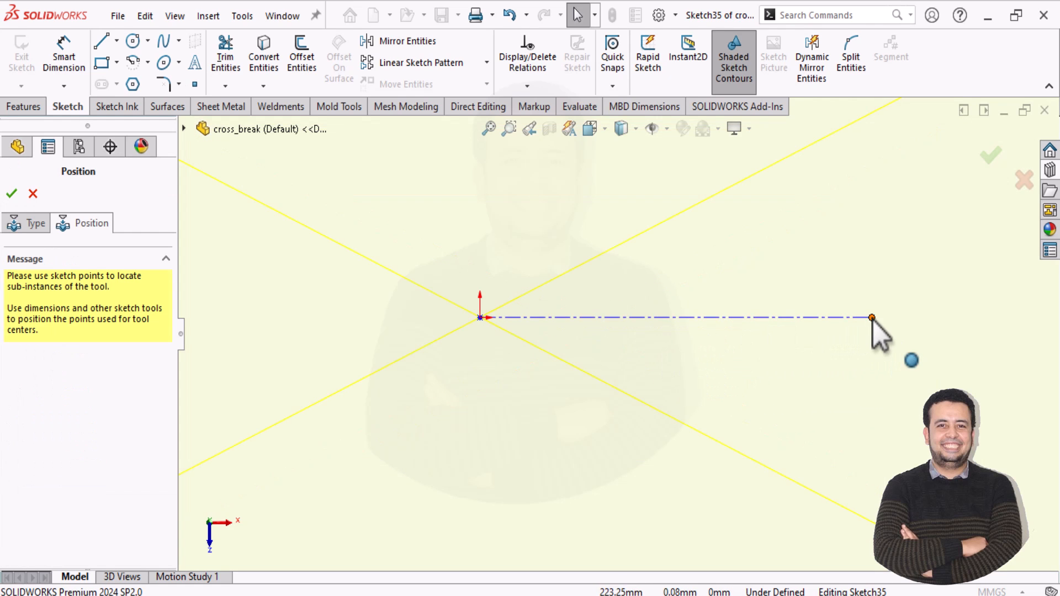
pyautogui.click(480, 319)
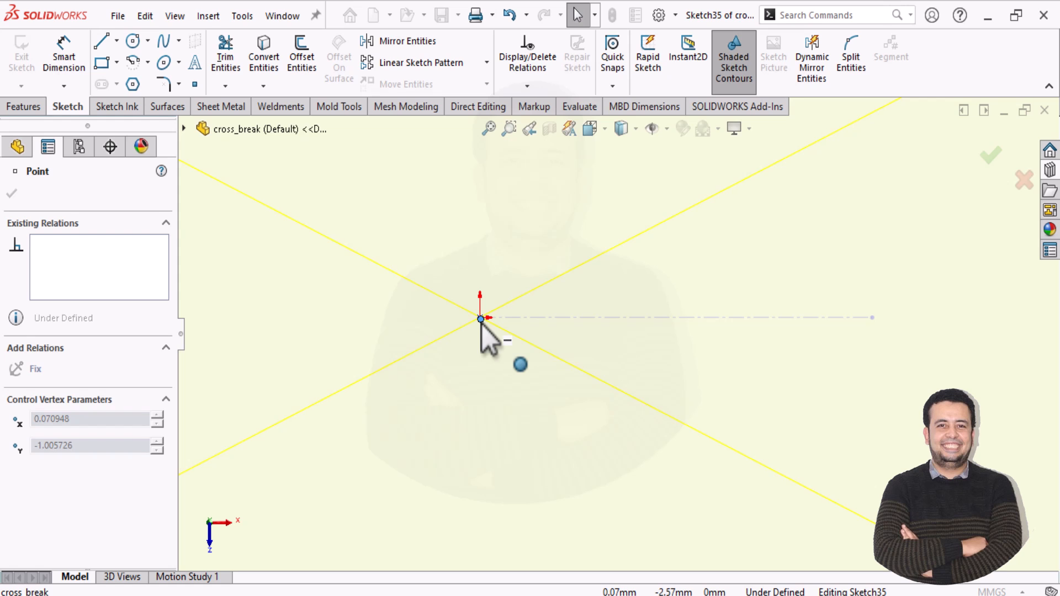